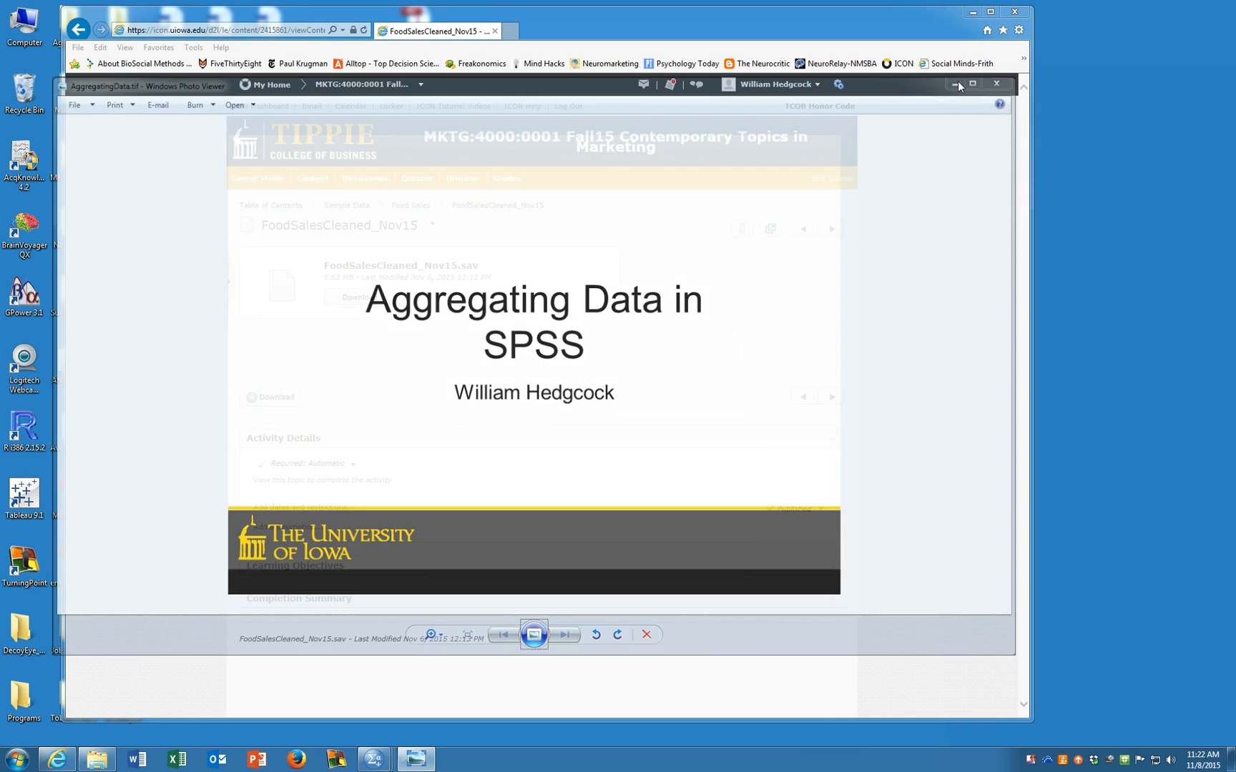
# Close the 'Aggregating Data in SPSS' slide to reveal the course page with FoodSalesCleaned_Nov15.sav
pyautogui.click(997, 83)
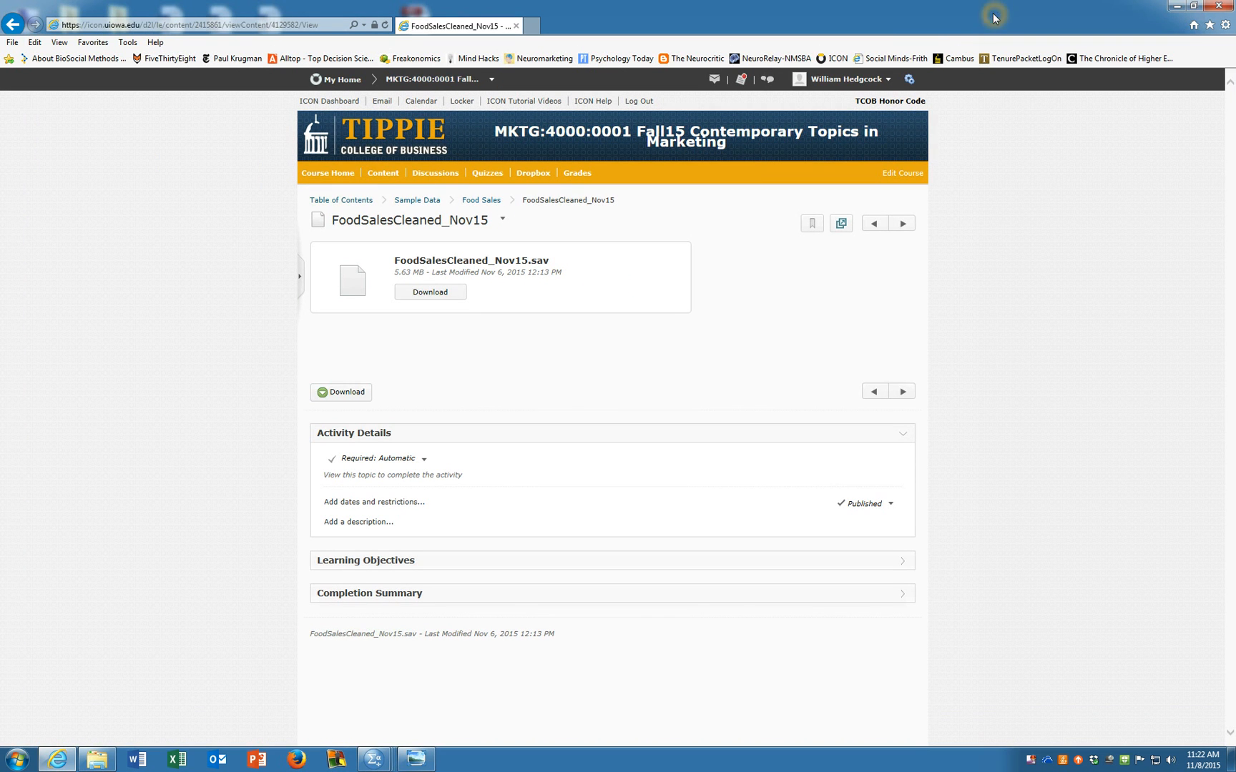
pyautogui.moveTo(234, 381)
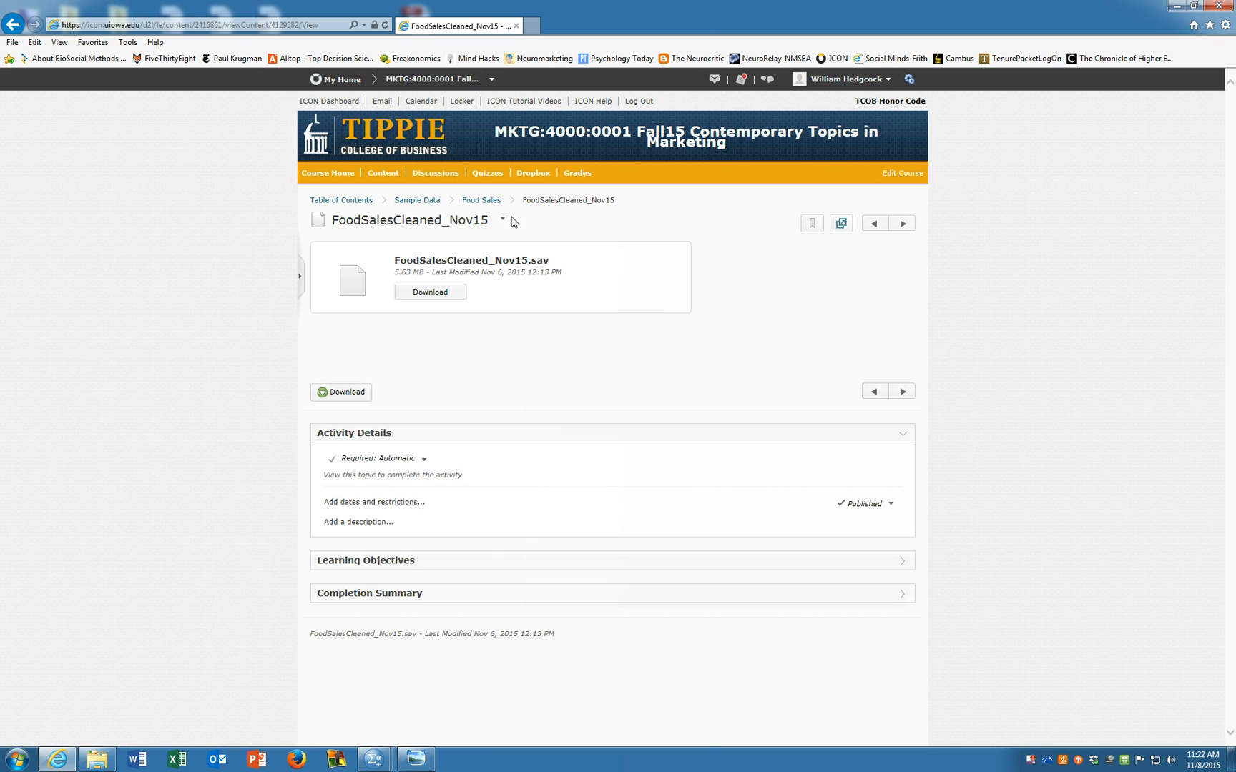
pyautogui.moveTo(437, 240)
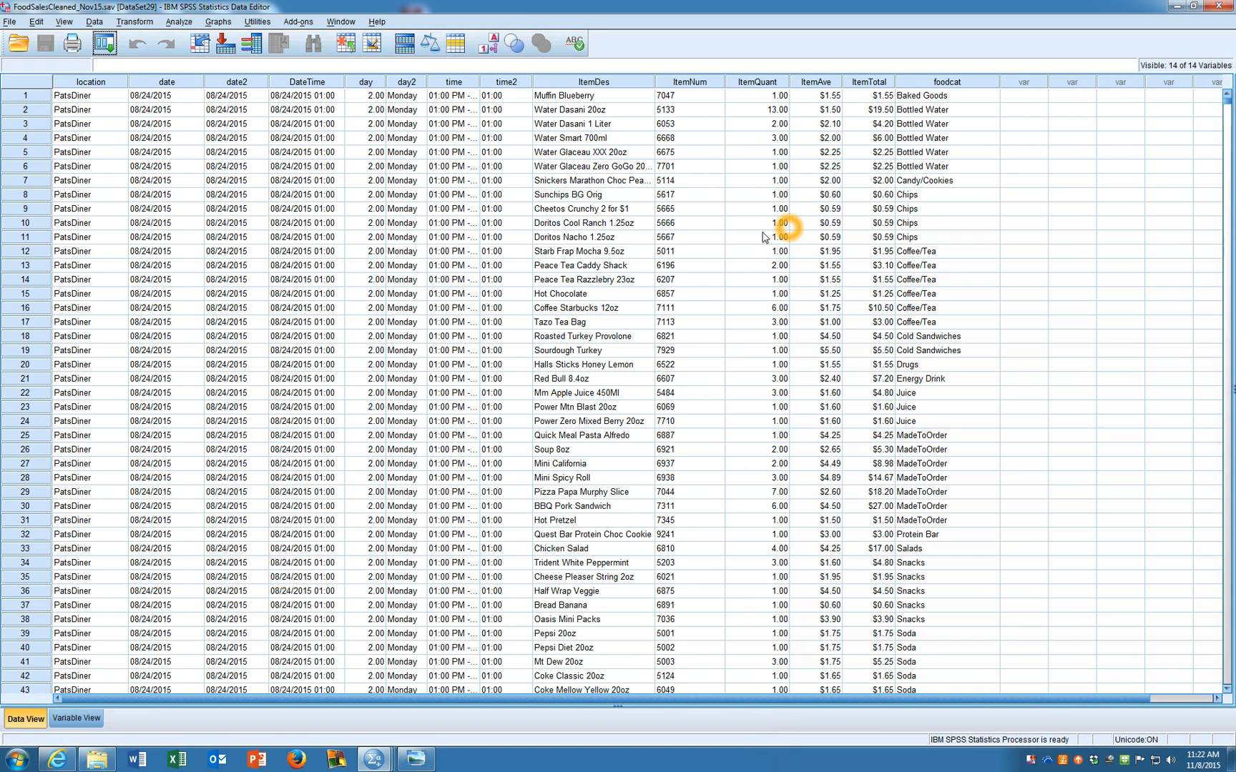
pyautogui.moveTo(728, 458)
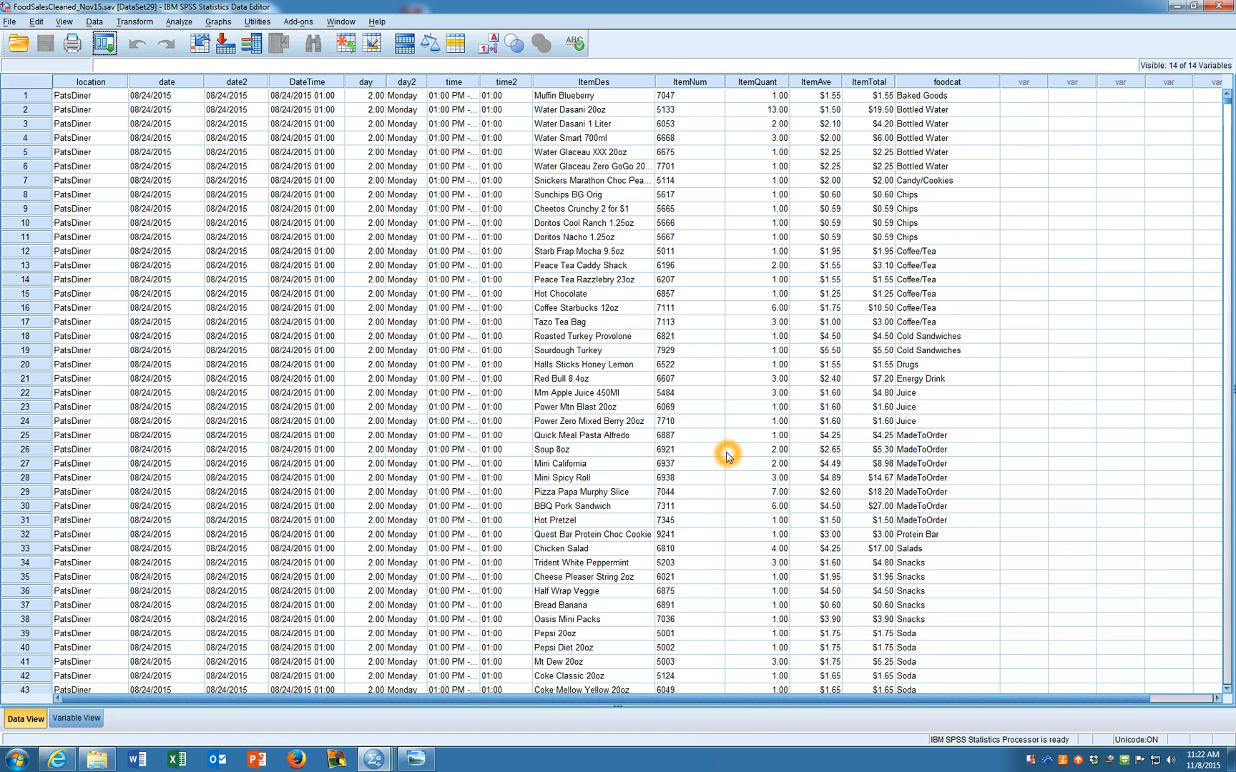
pyautogui.moveTo(100, 318)
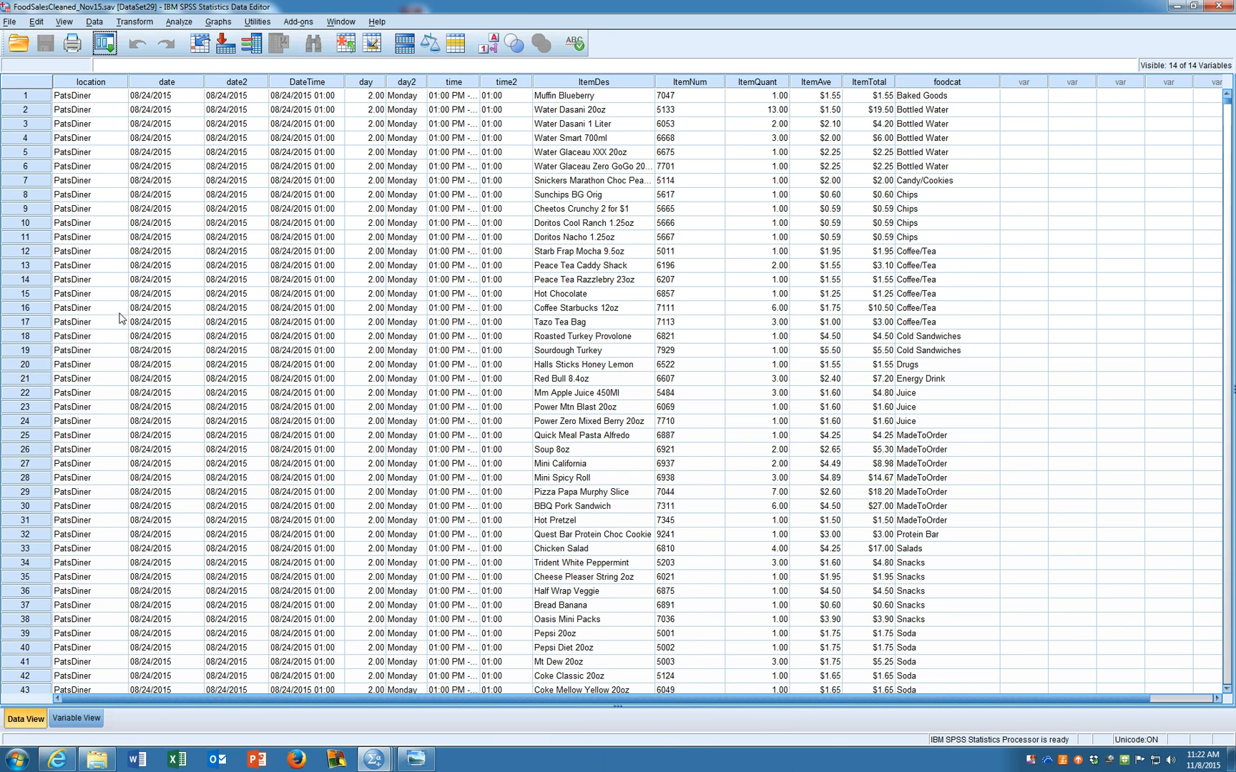
pyautogui.moveTo(277, 336)
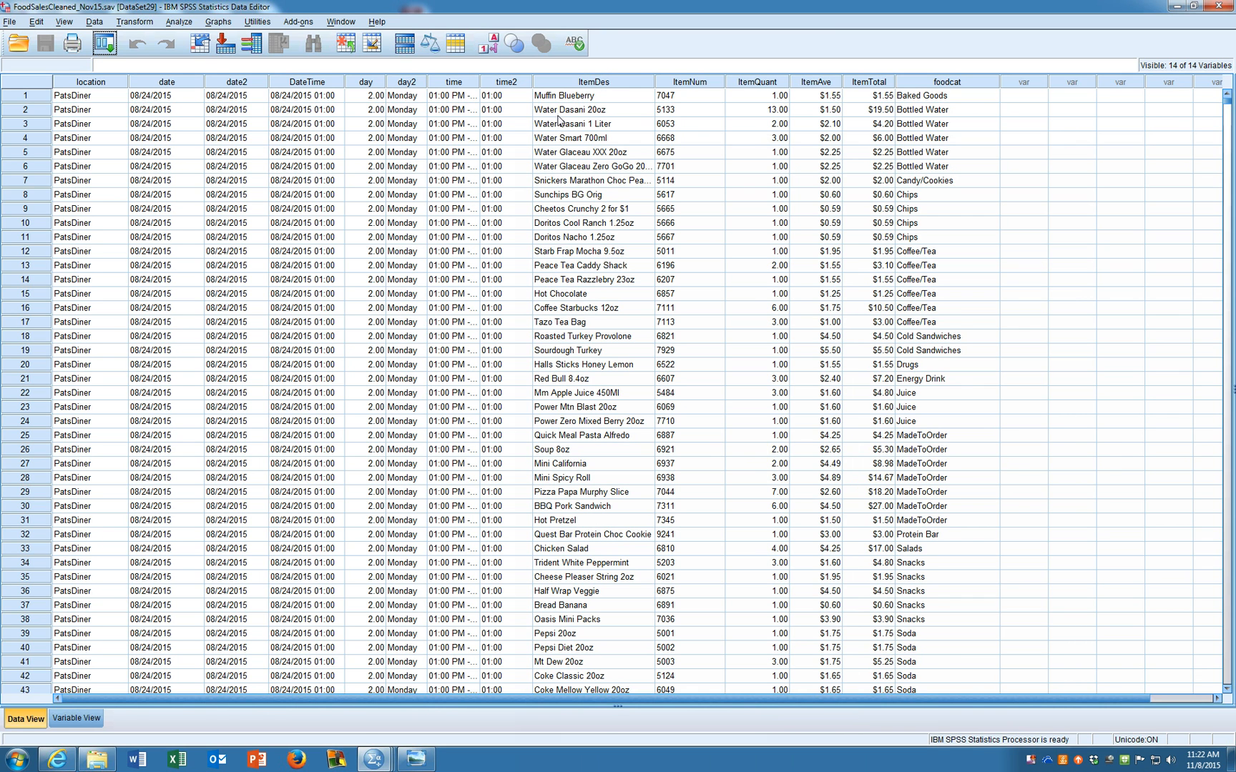
pyautogui.moveTo(567, 173)
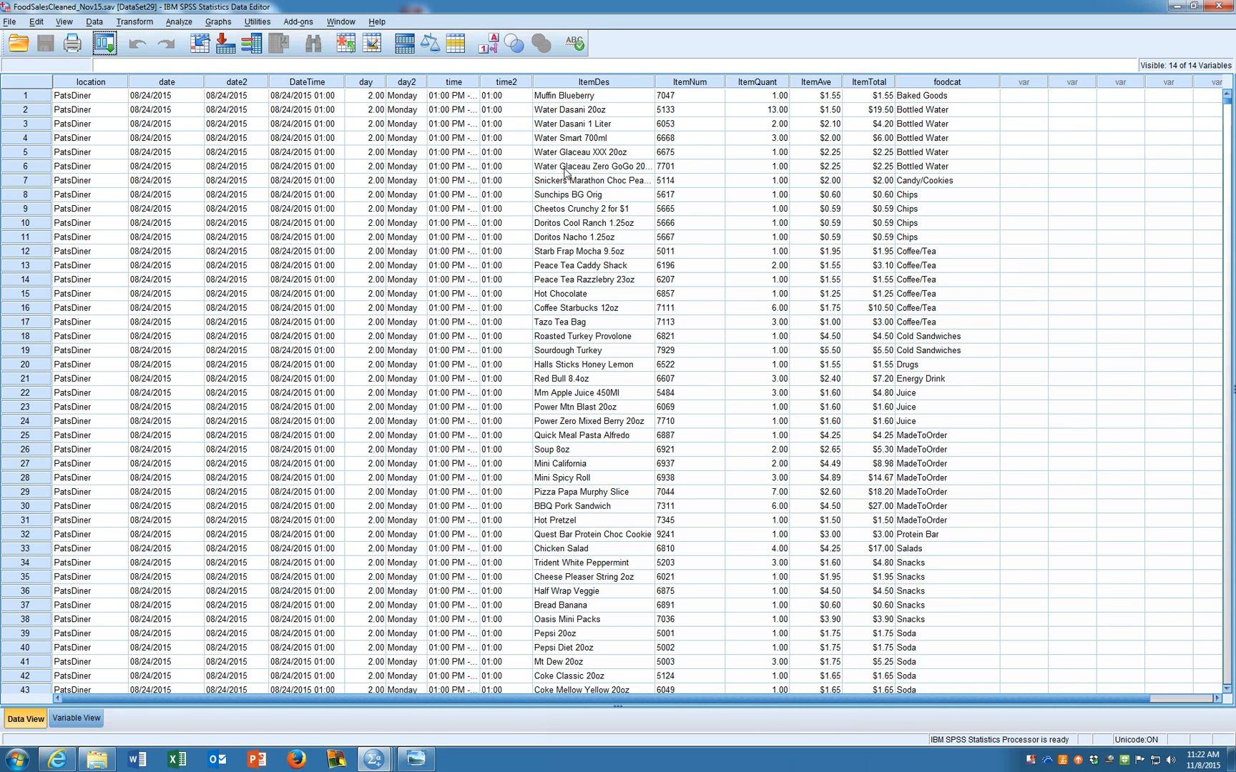
pyautogui.moveTo(927, 121)
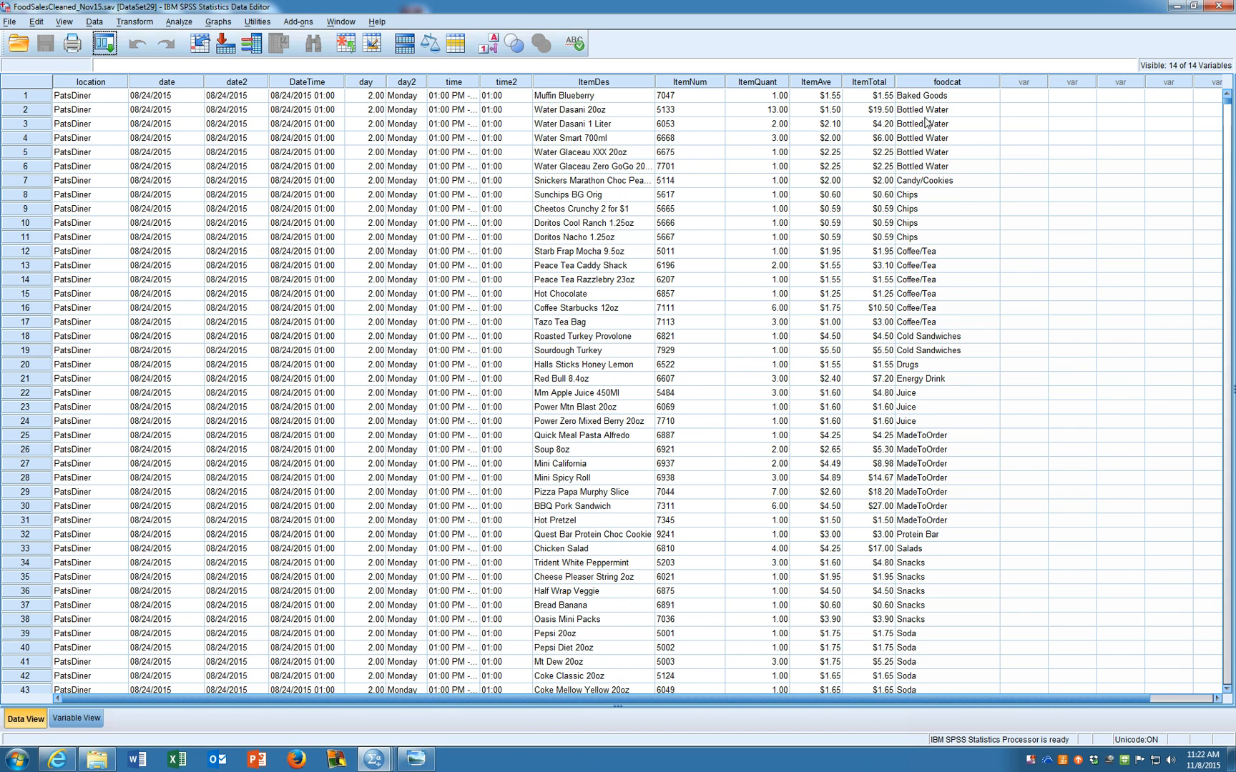
pyautogui.moveTo(980, 173)
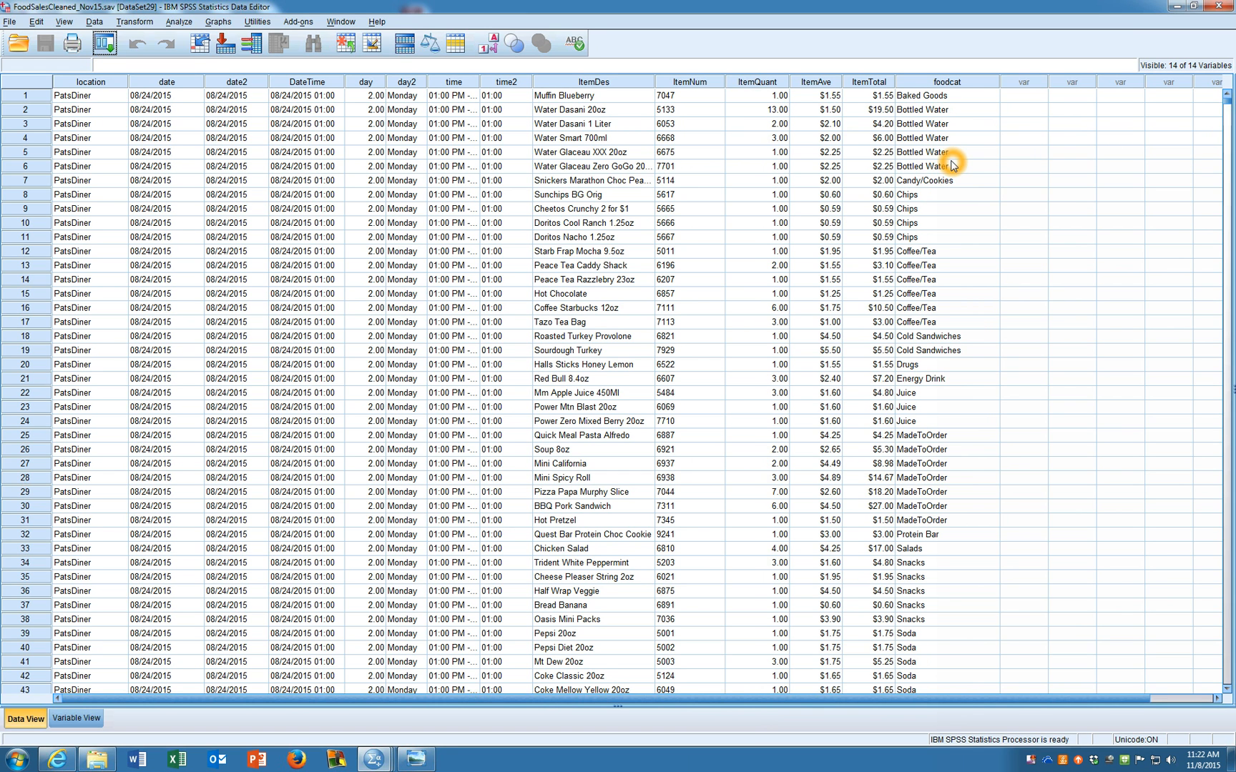
pyautogui.moveTo(984, 180)
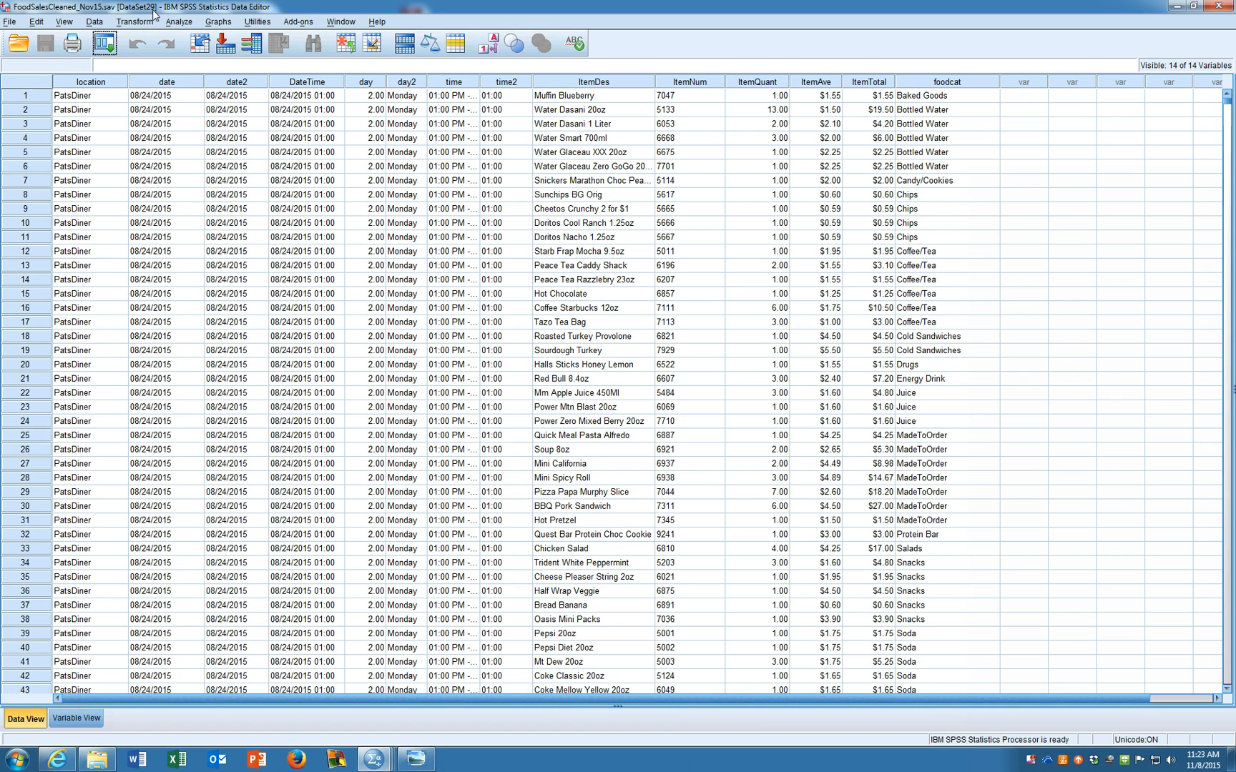
# Sort cases ascending by DateTime and then foodcat via Data > Sort Cases
pyautogui.click(90, 22)
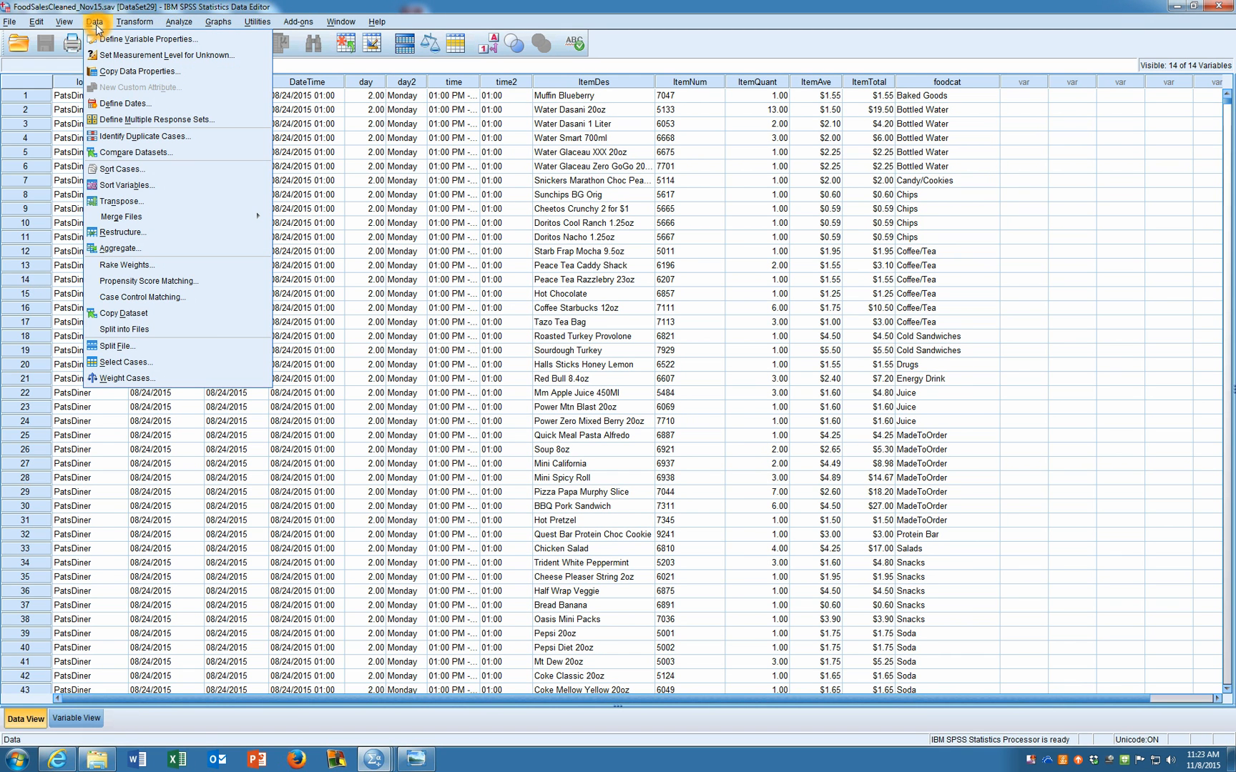
pyautogui.click(124, 169)
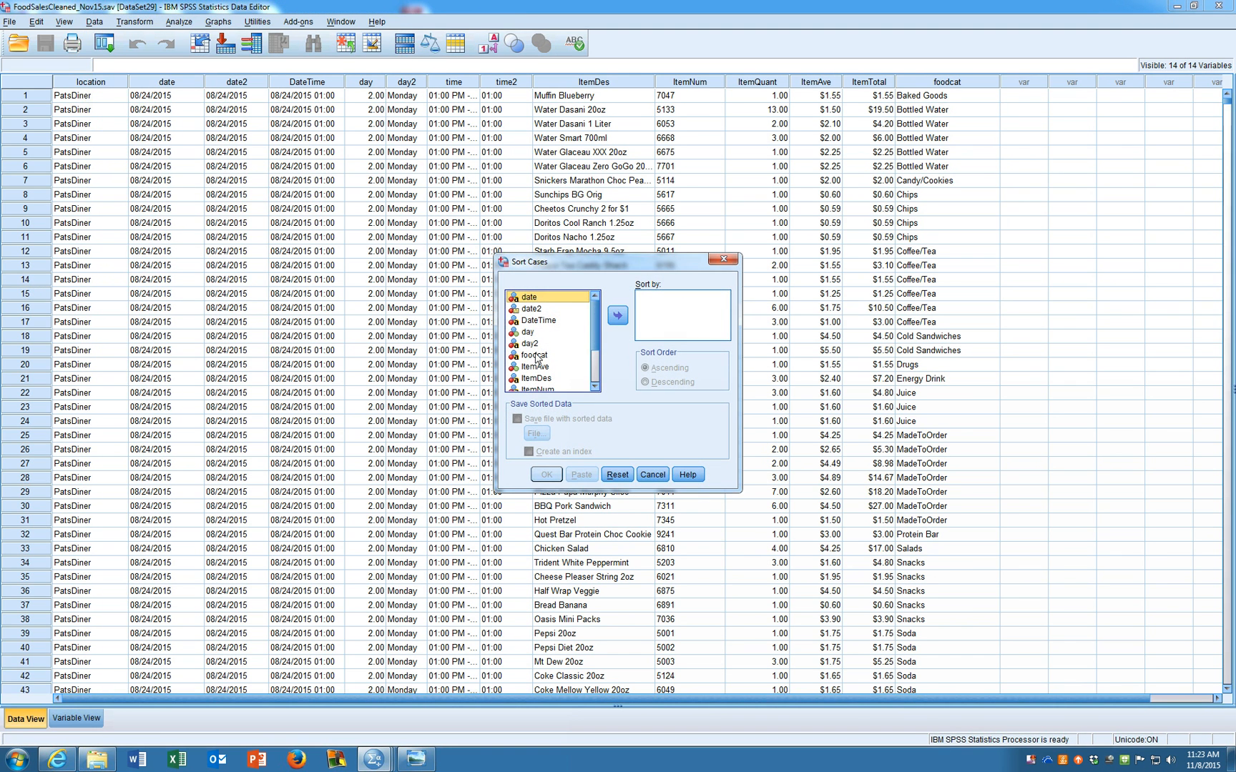
pyautogui.click(539, 320)
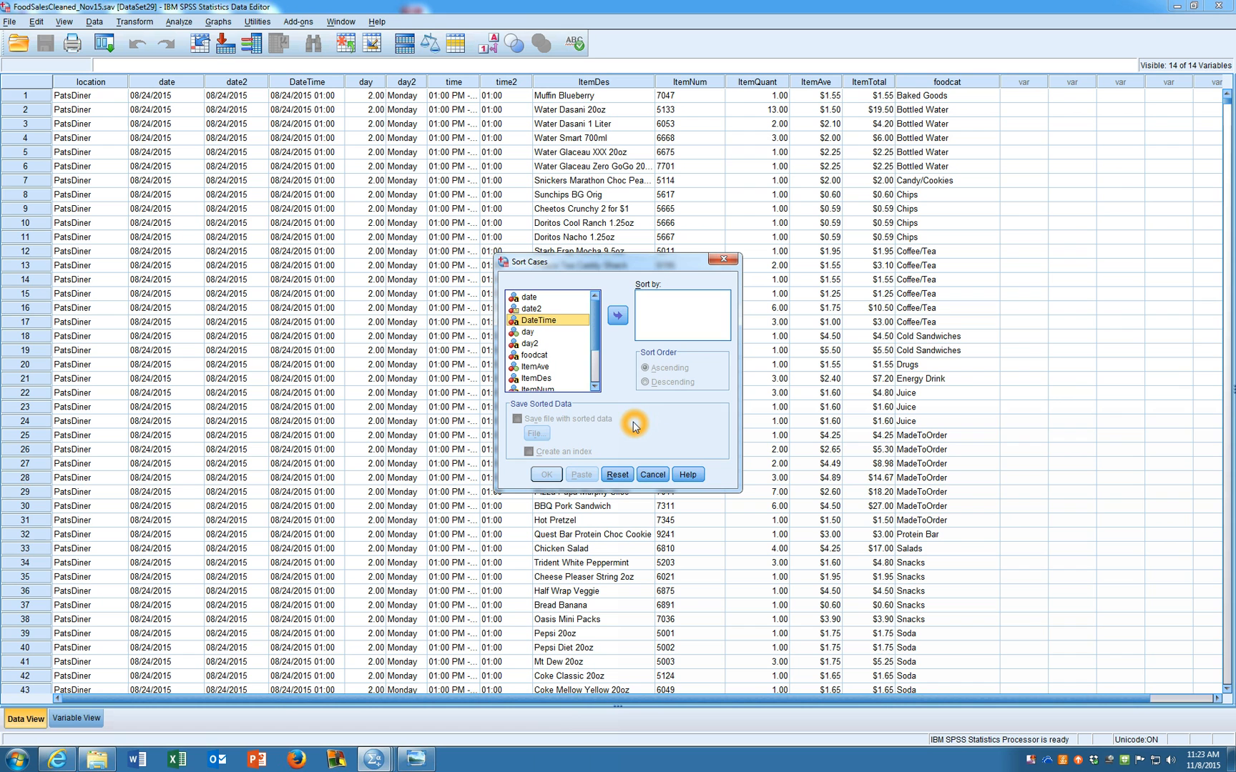
pyautogui.click(618, 315)
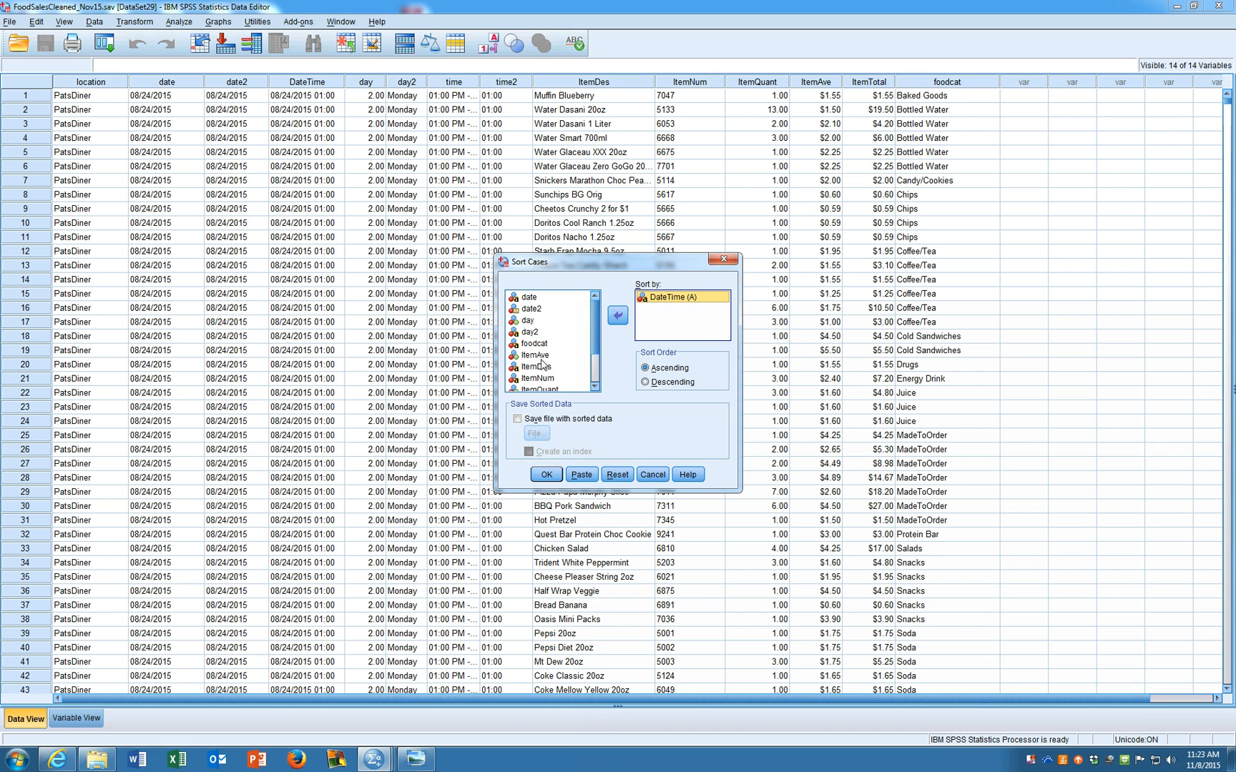
pyautogui.click(535, 343)
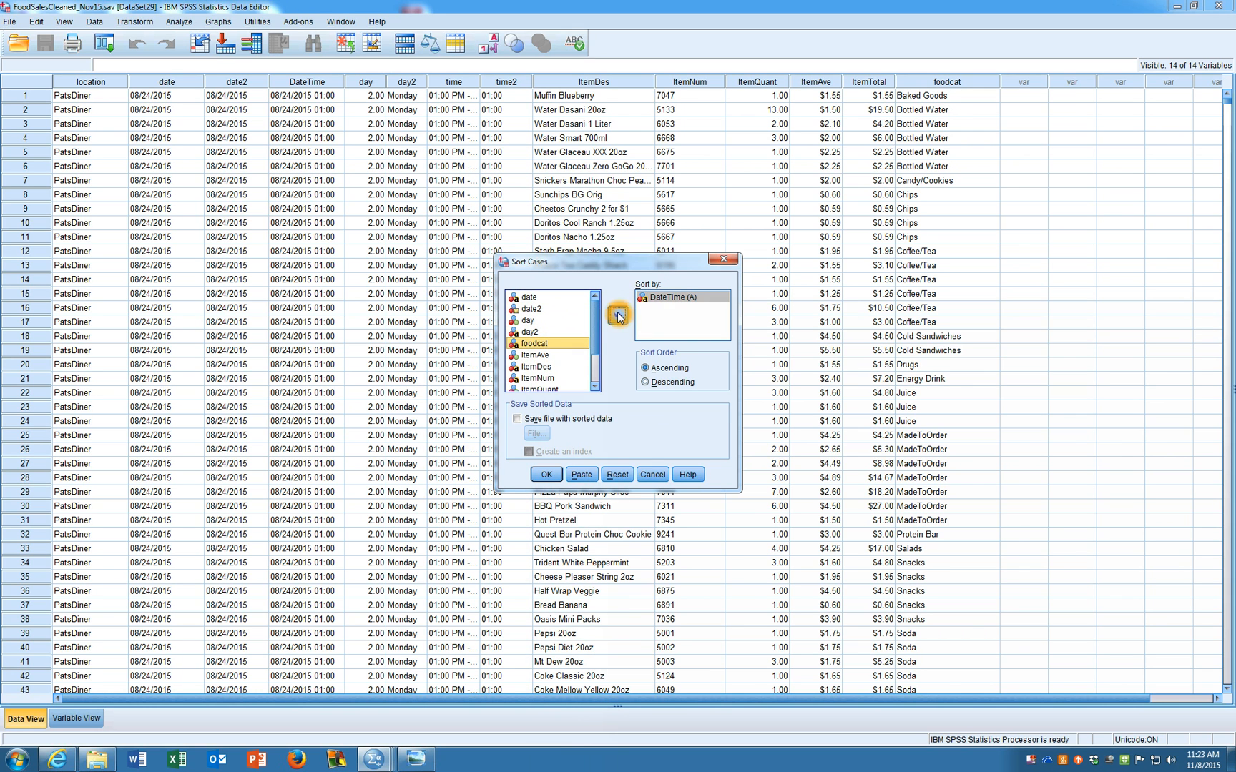
pyautogui.click(618, 314)
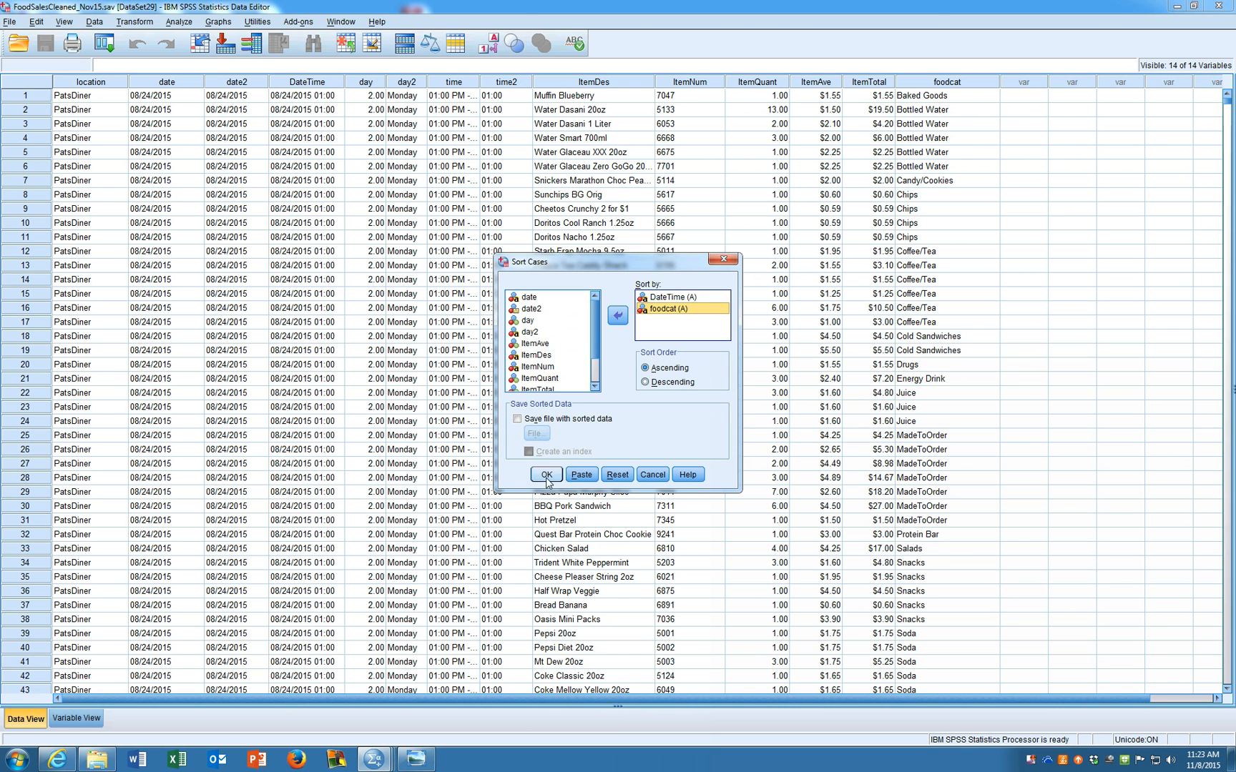
pyautogui.click(546, 475)
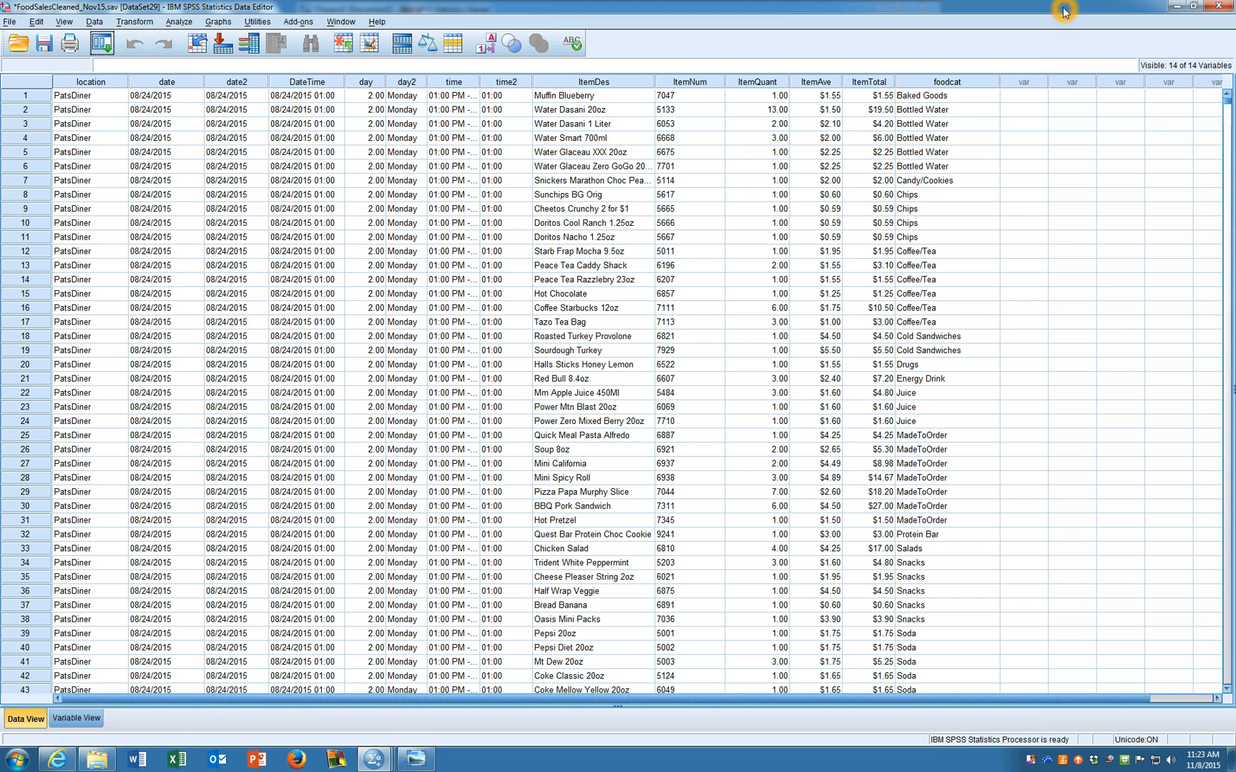
# Start Aggregate with DateTime and foodcat as break variables
pyautogui.click(108, 26)
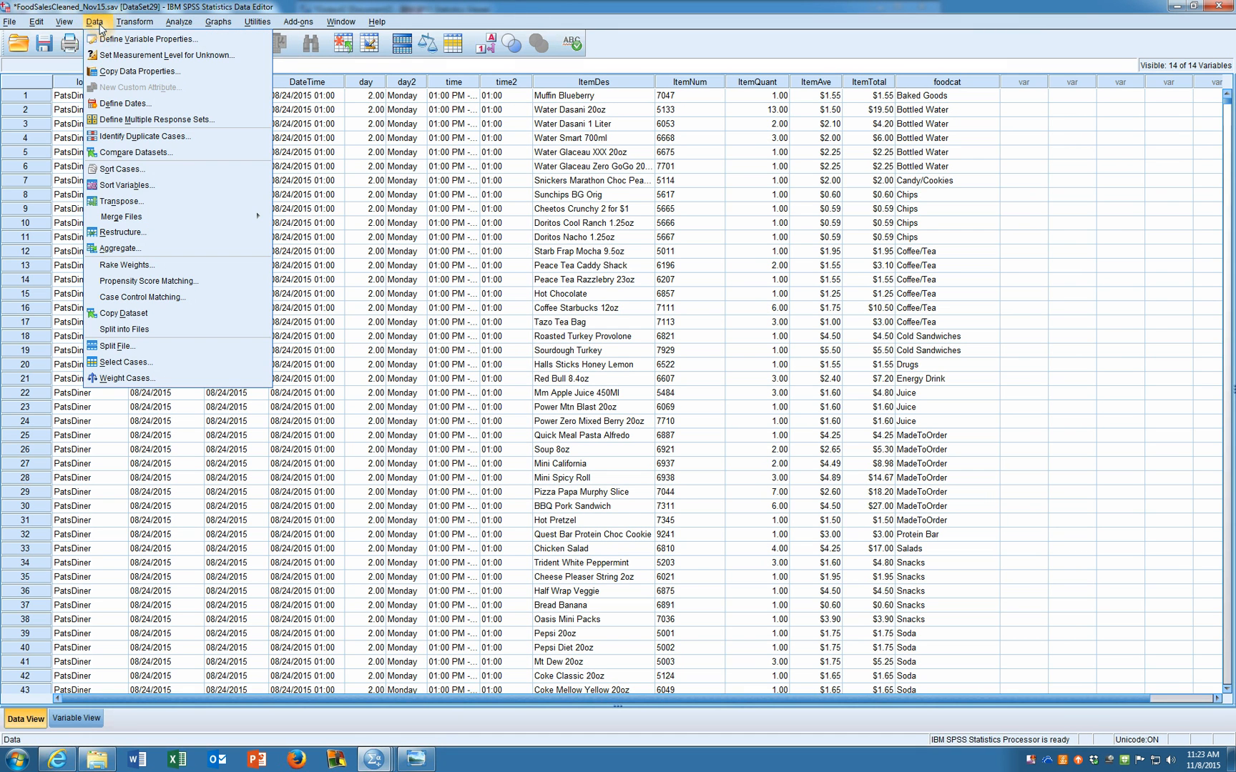
pyautogui.click(123, 248)
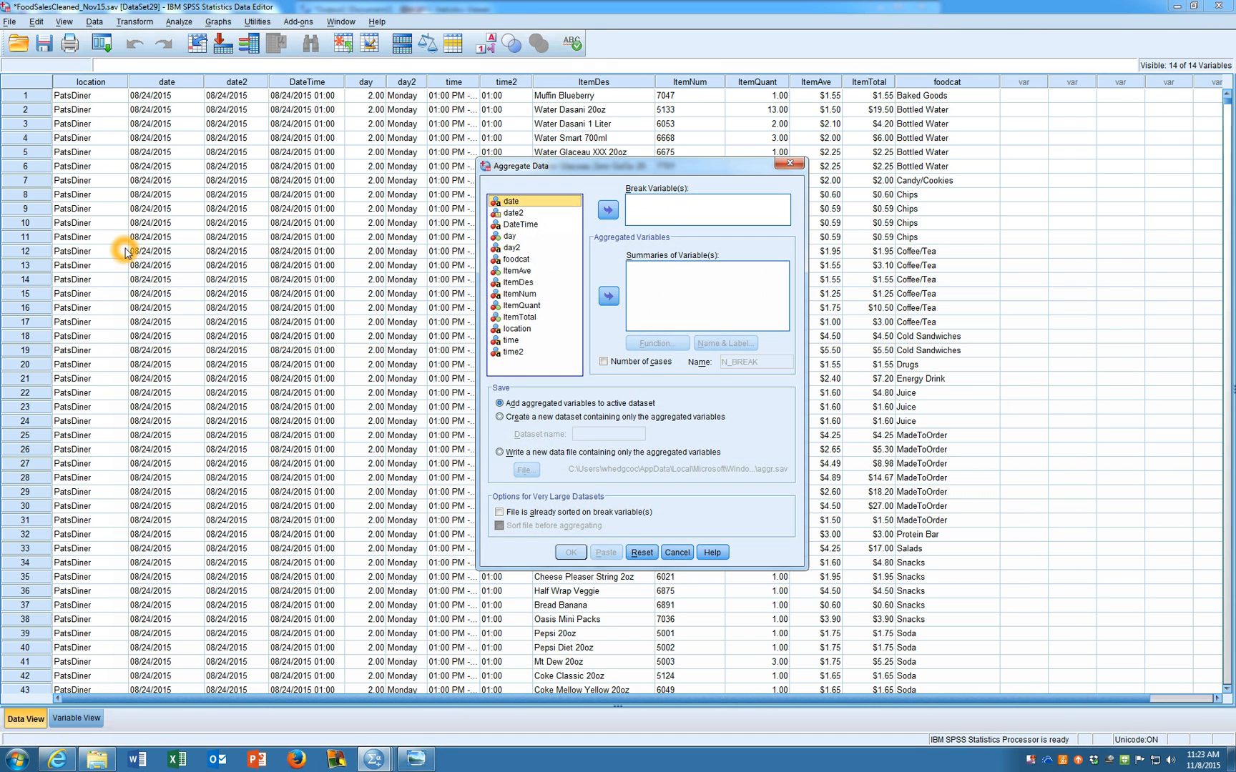
pyautogui.click(520, 224)
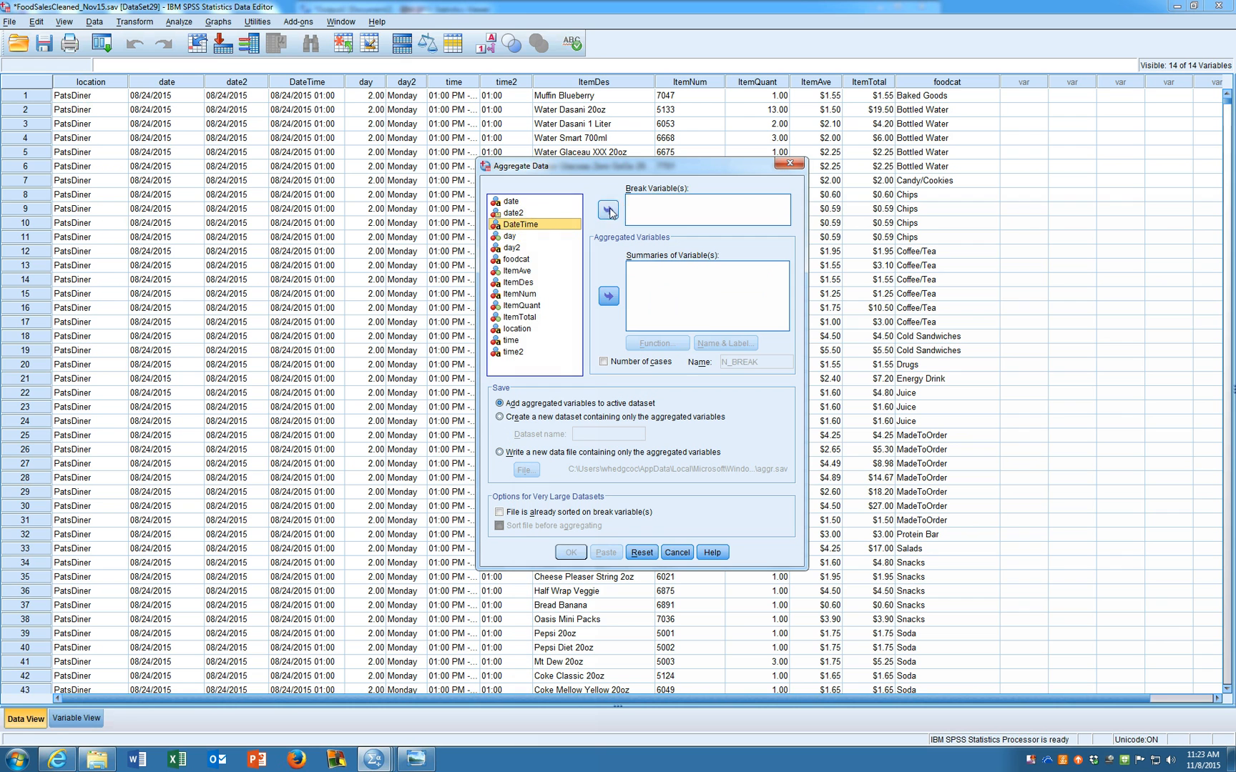
pyautogui.click(608, 211)
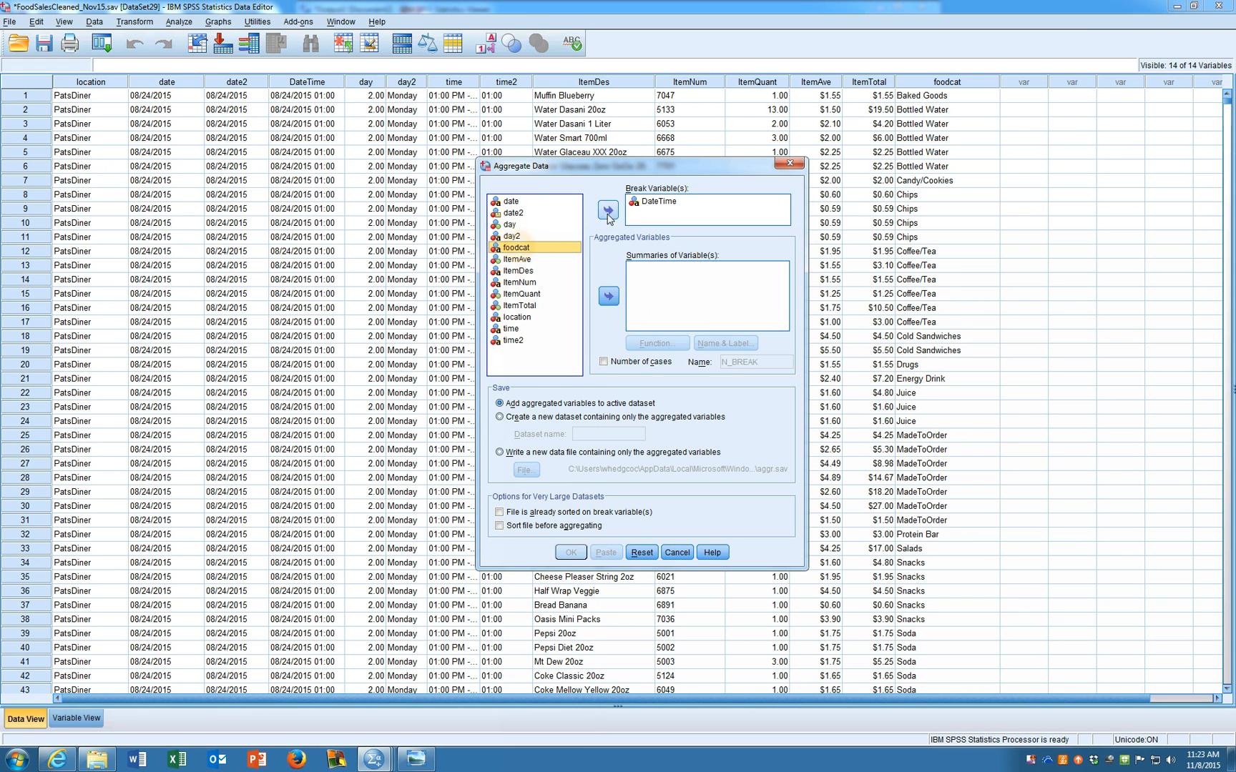
pyautogui.click(607, 212)
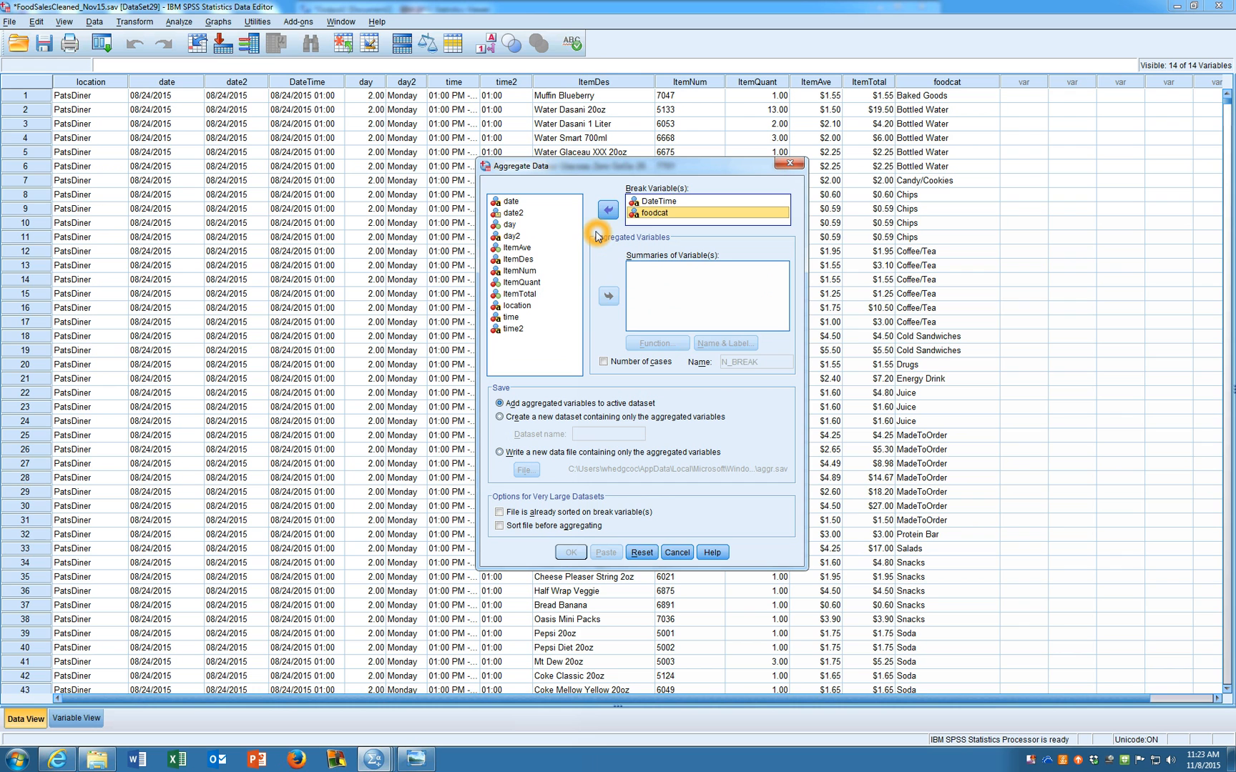
# Summarize date and day2 by their first value and rename the summaries date and day2
pyautogui.click(509, 200)
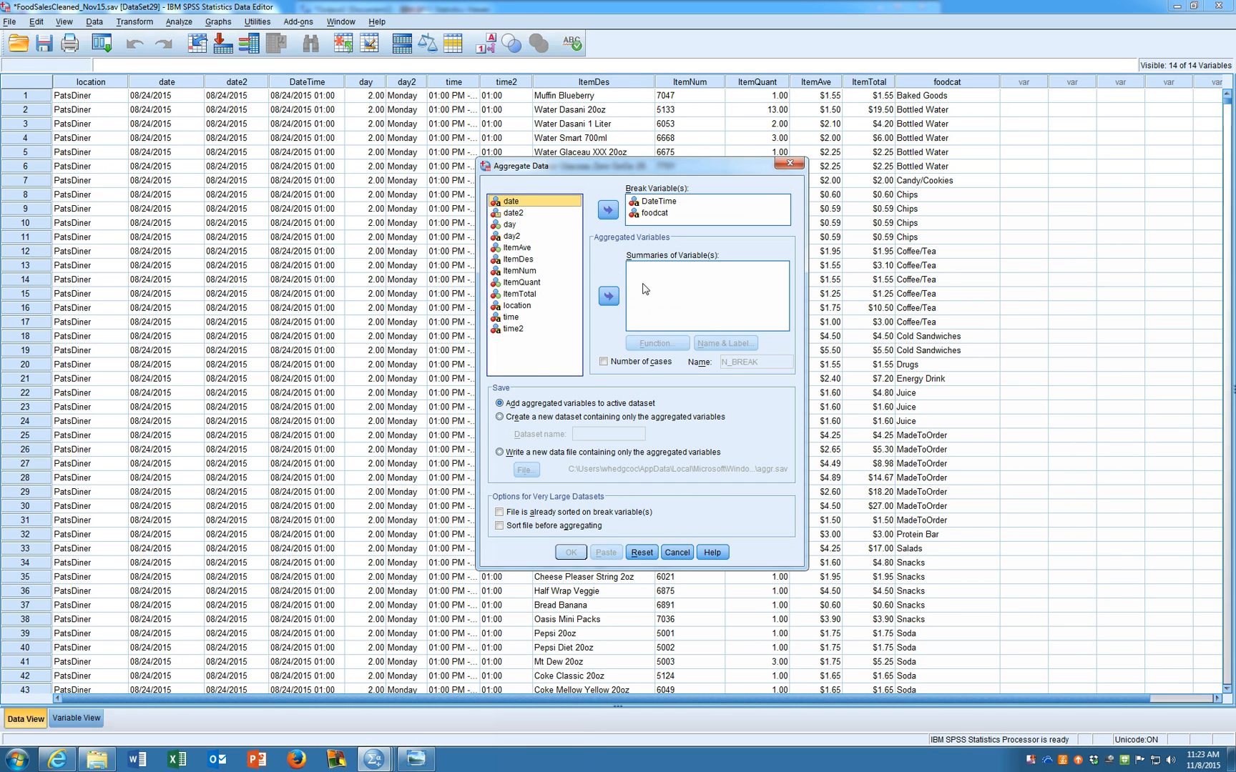
pyautogui.moveTo(694, 219)
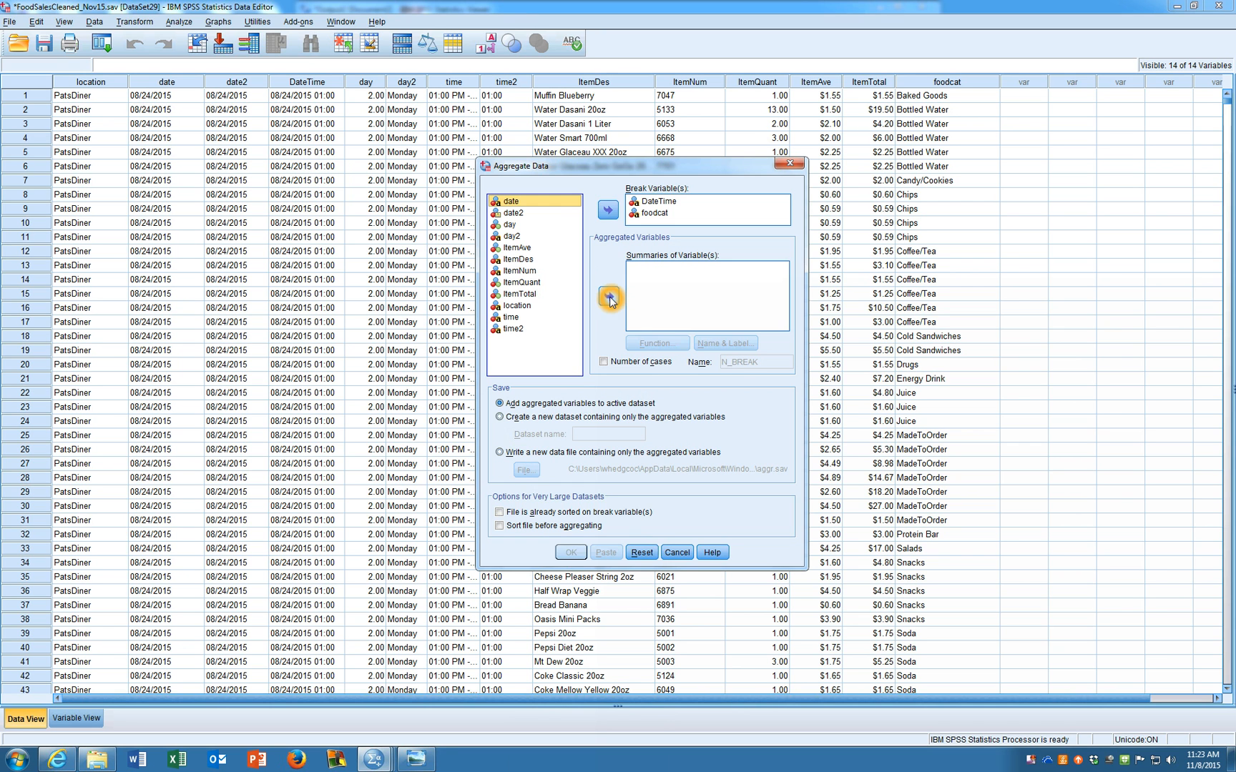
pyautogui.click(608, 296)
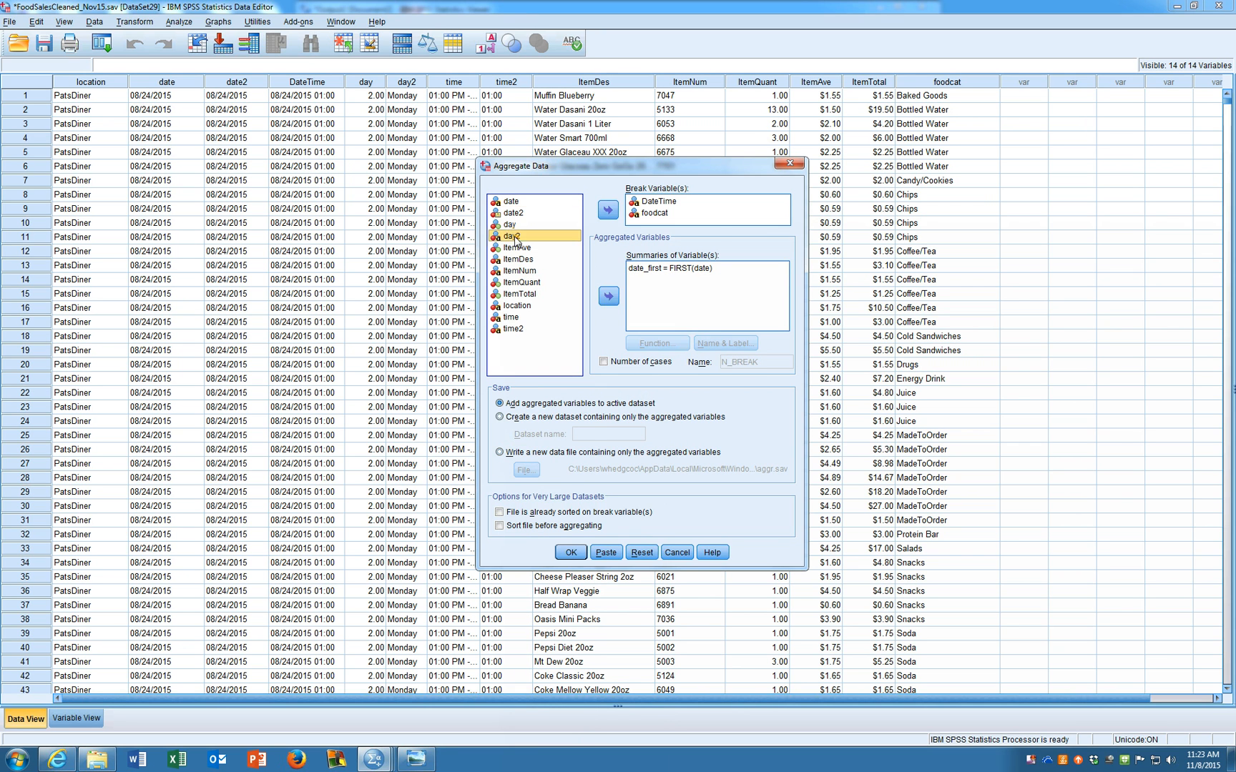
pyautogui.click(608, 296)
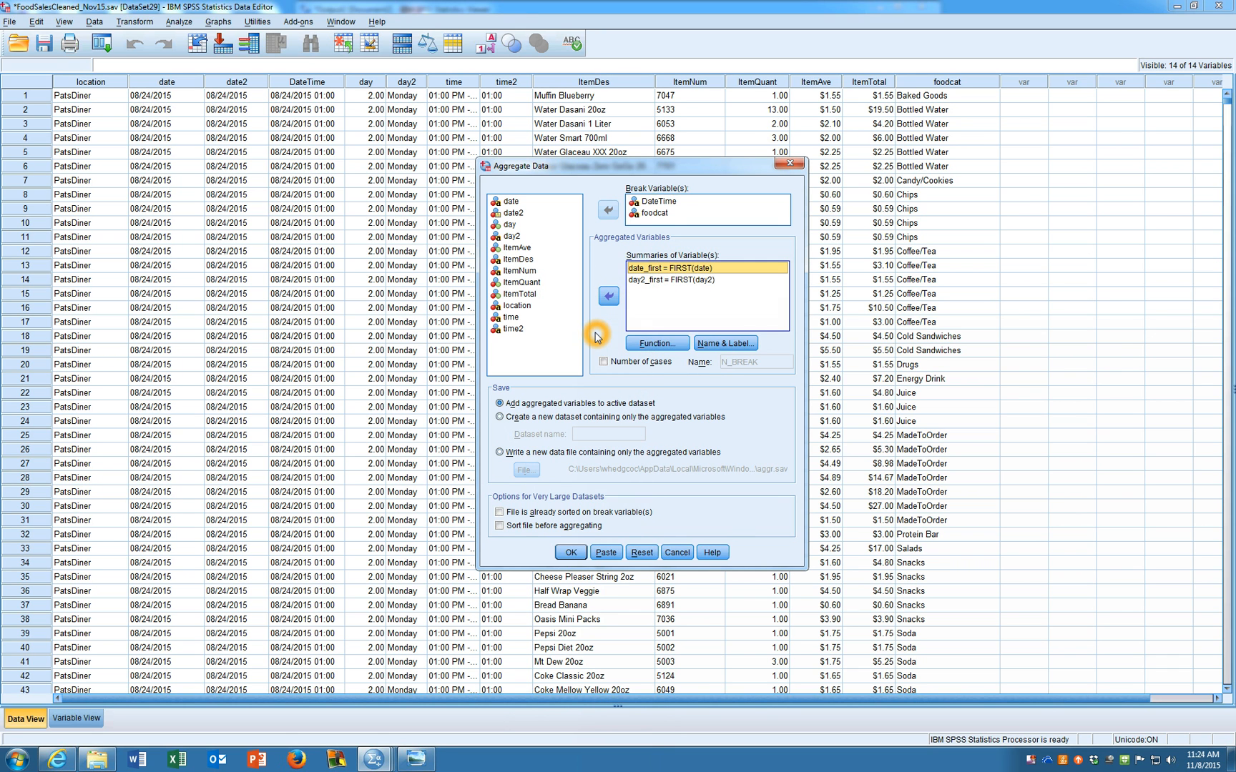
pyautogui.click(657, 343)
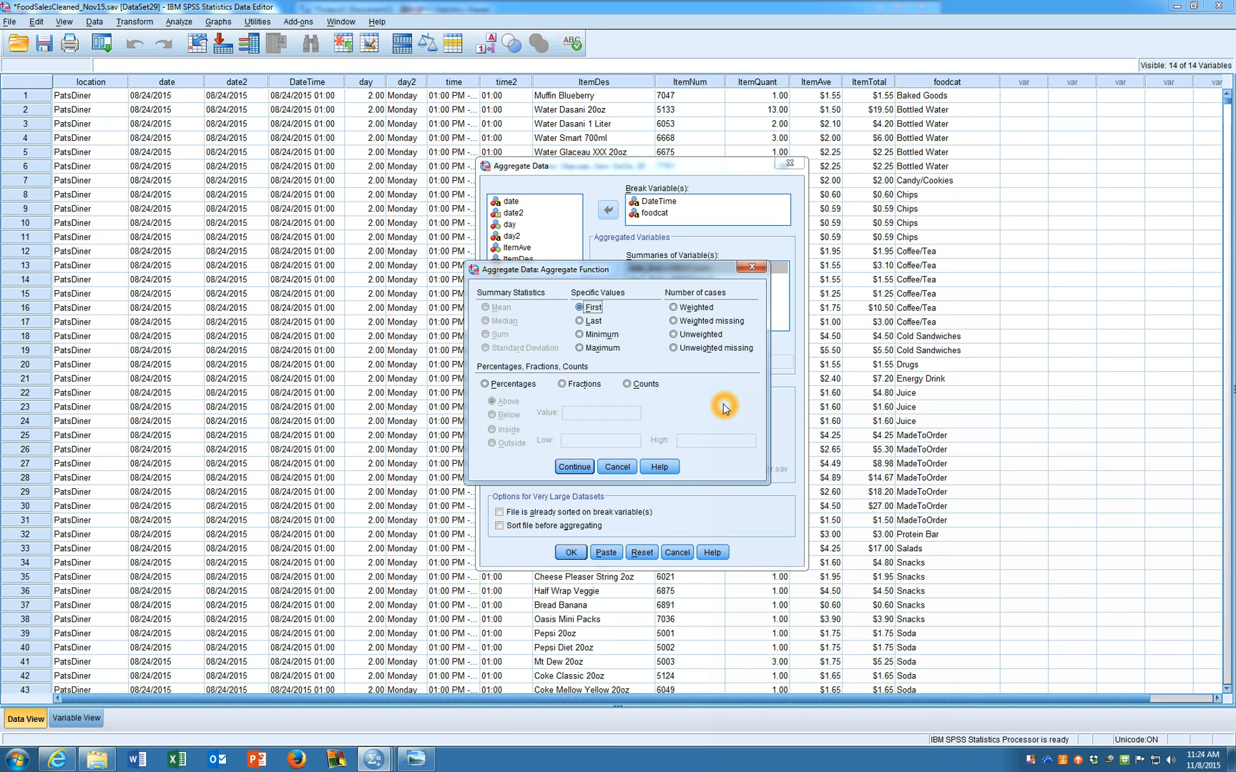
pyautogui.moveTo(635, 327)
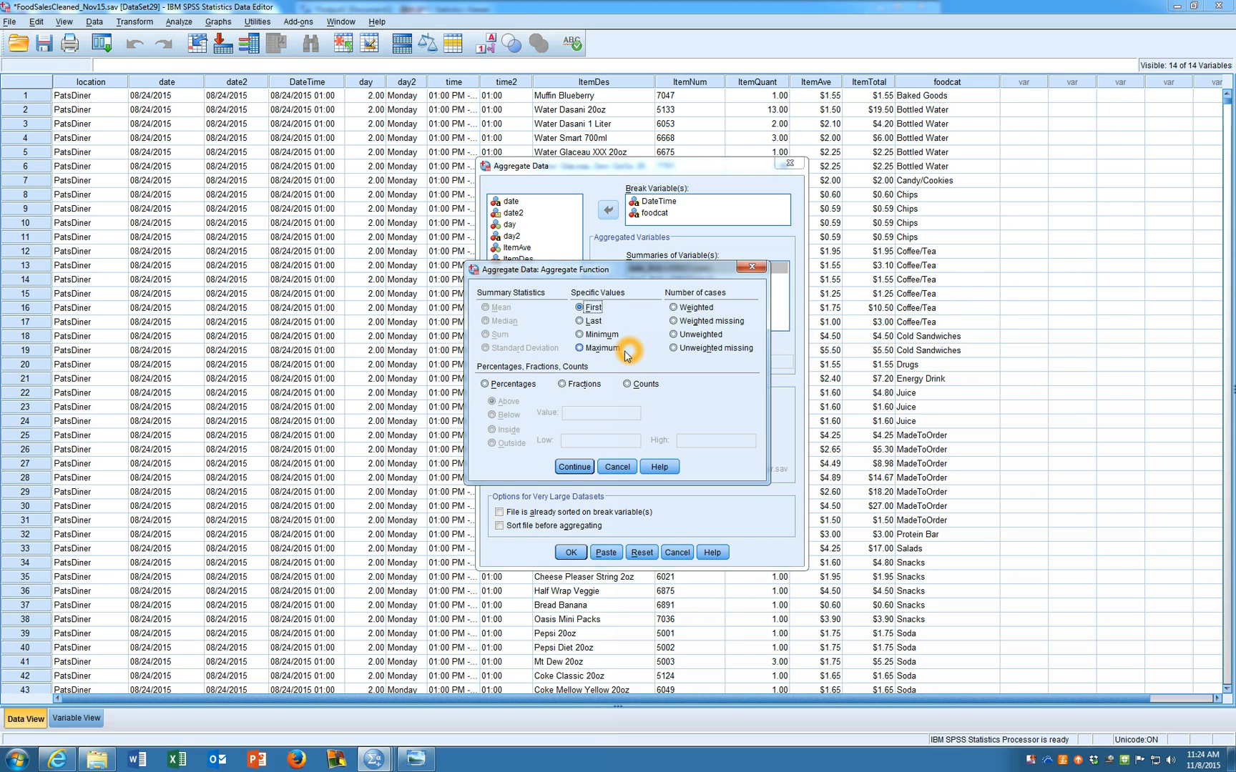
pyautogui.moveTo(509, 330)
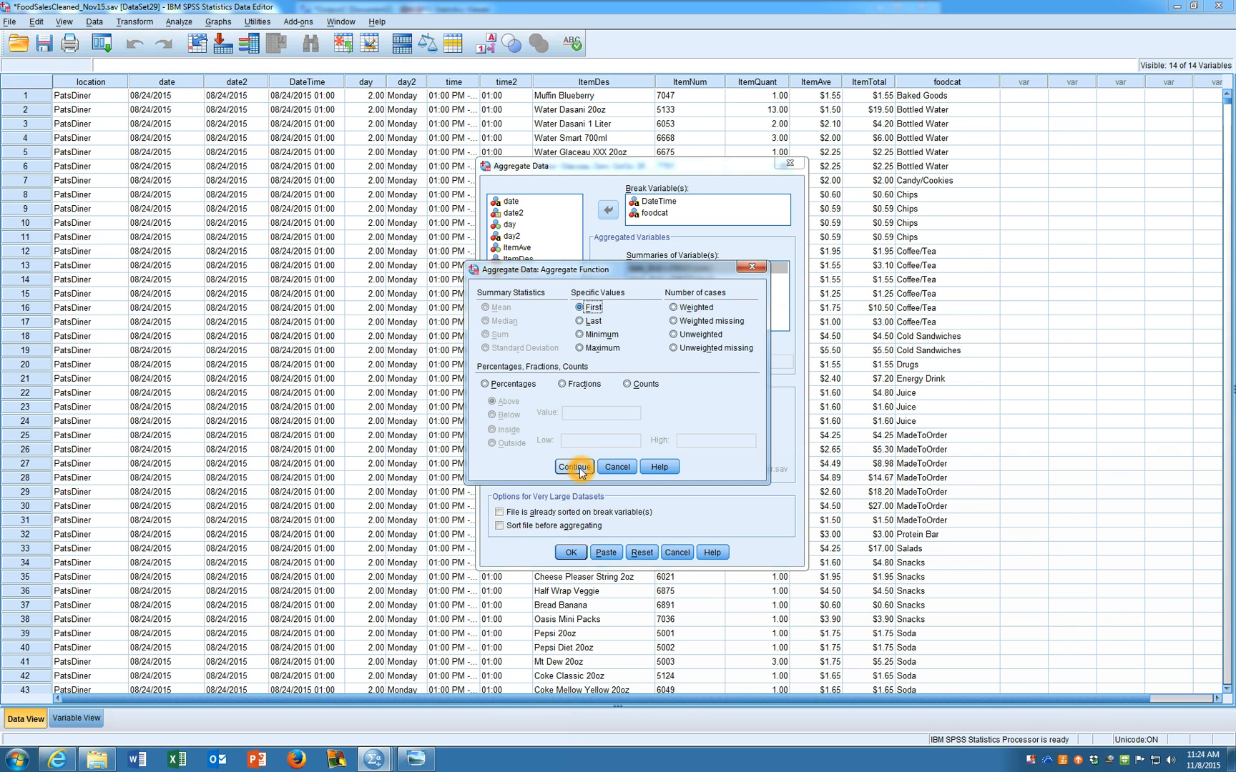
pyautogui.click(575, 467)
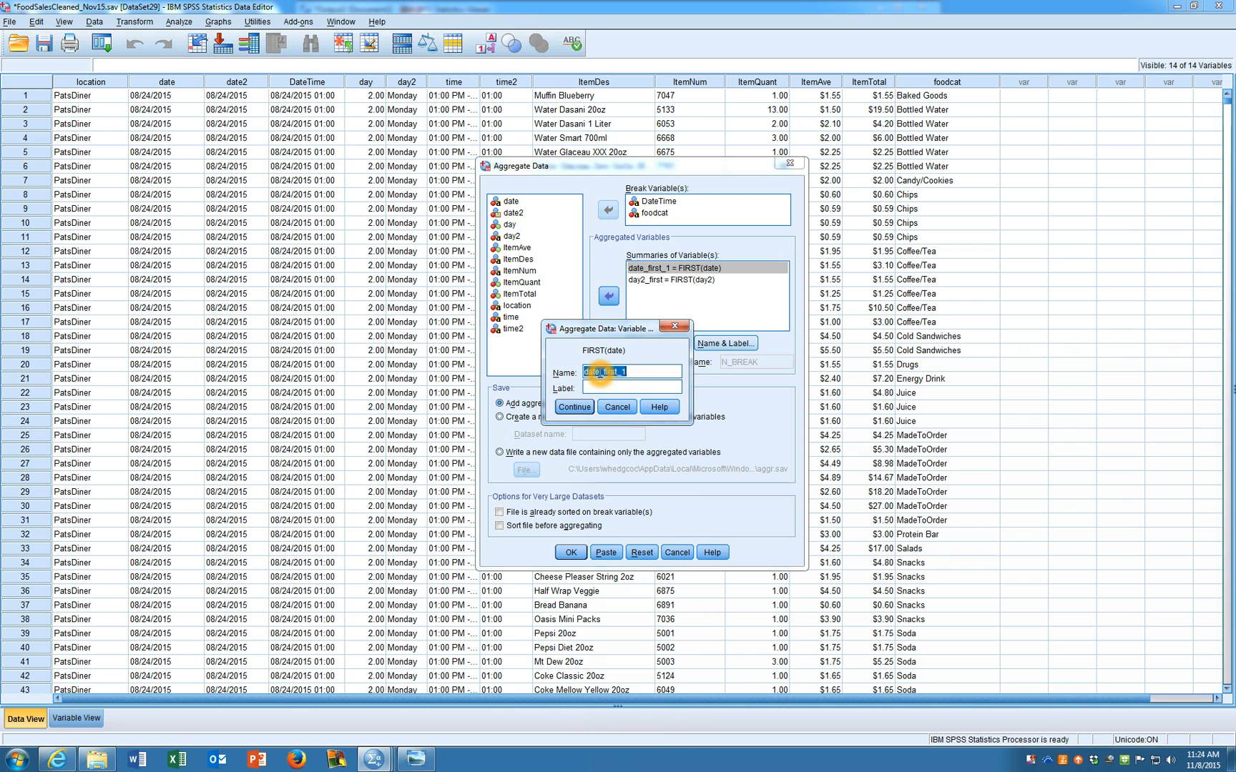
pyautogui.write('date')
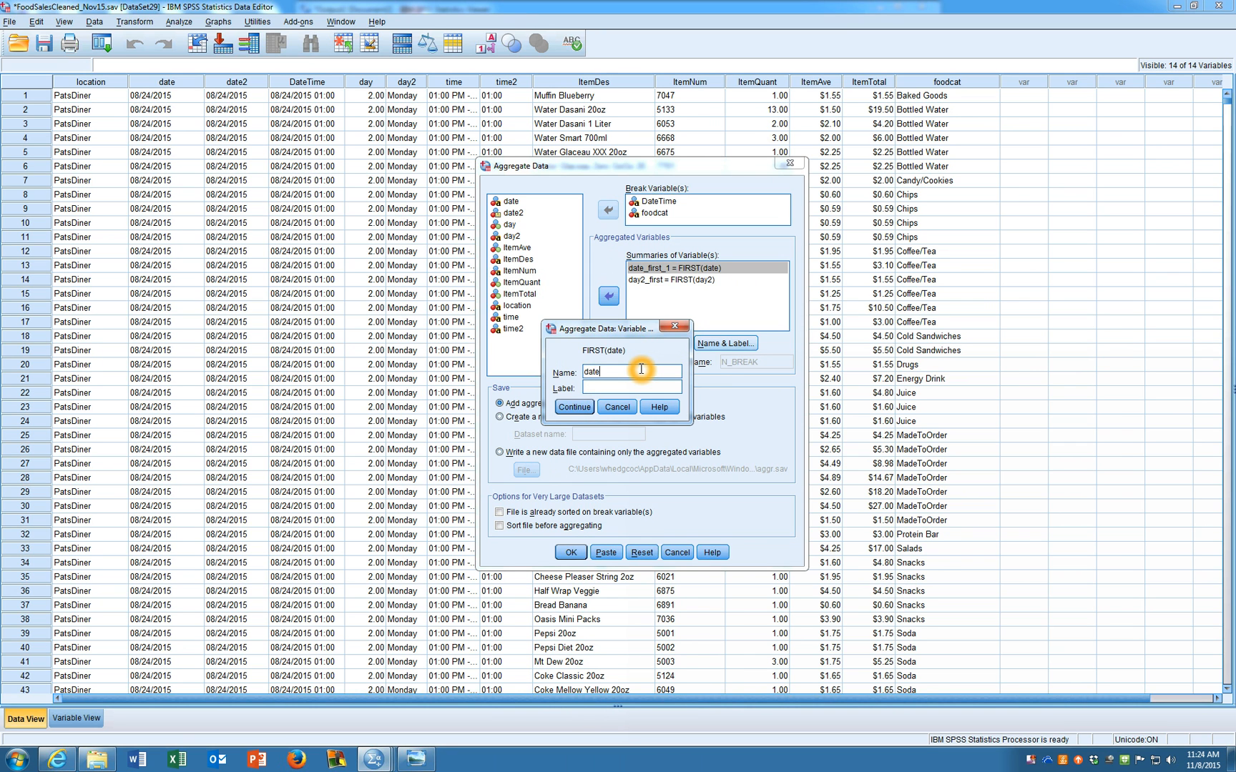
pyautogui.click(573, 406)
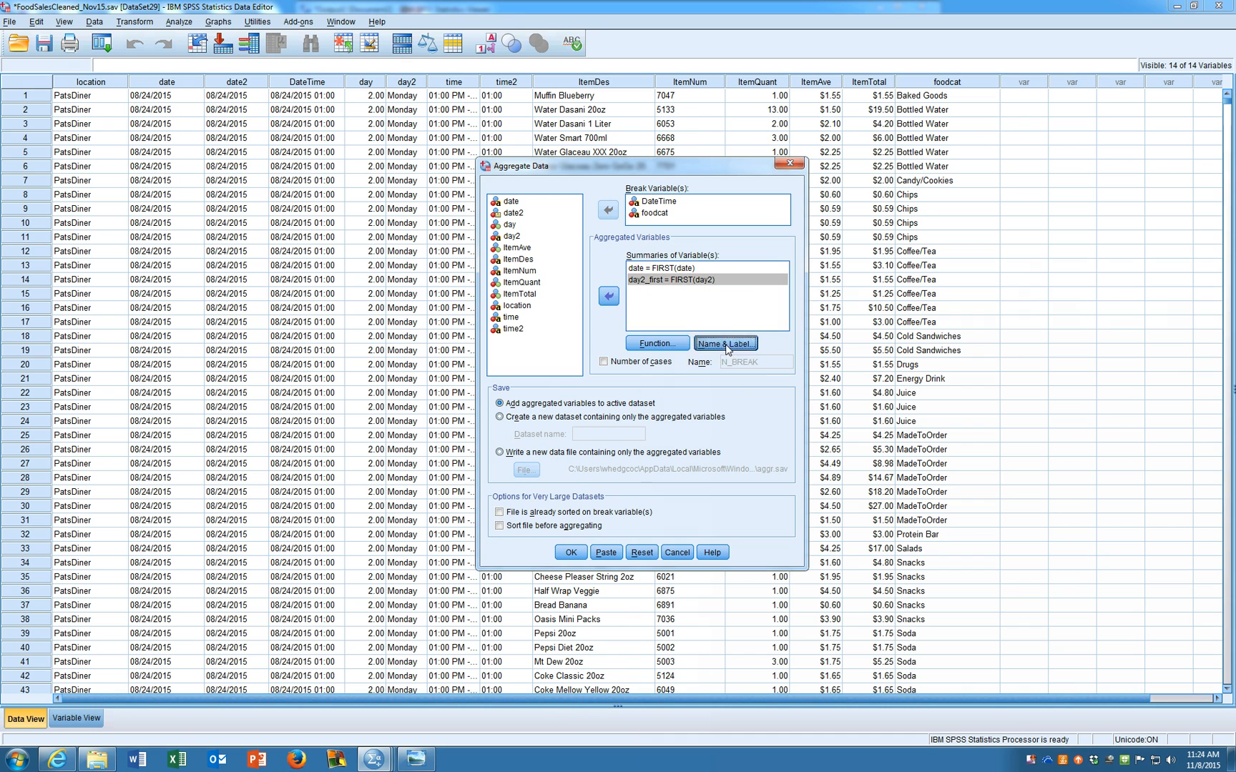
pyautogui.click(726, 343)
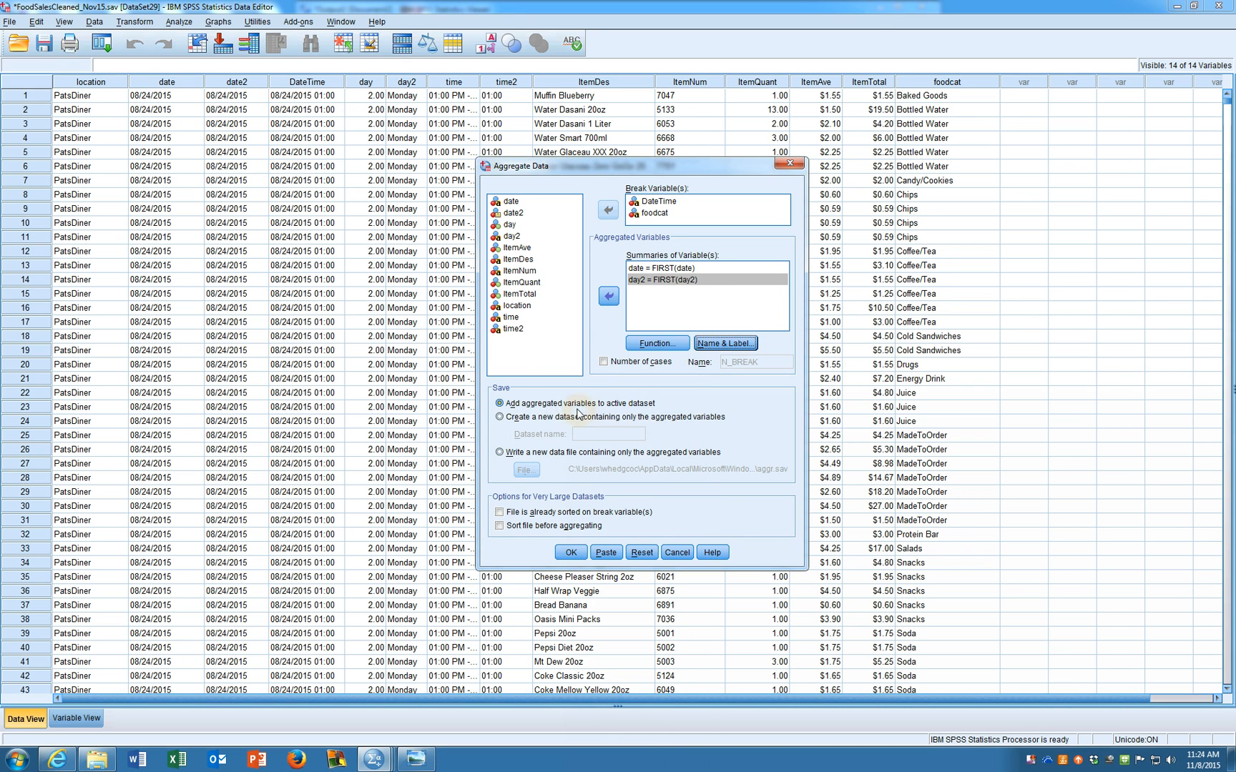
pyautogui.moveTo(575, 365)
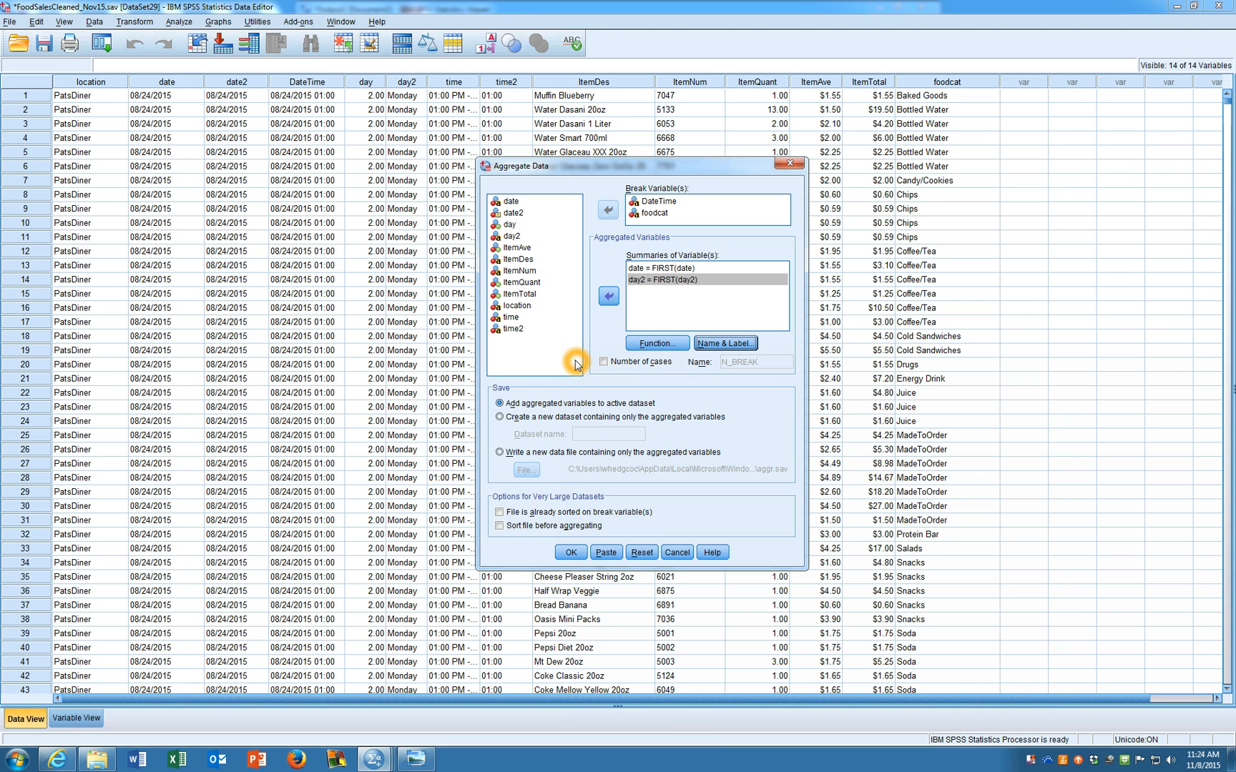
# Summarize ItemQuant and ItemTotal as sums instead of means
pyautogui.click(521, 284)
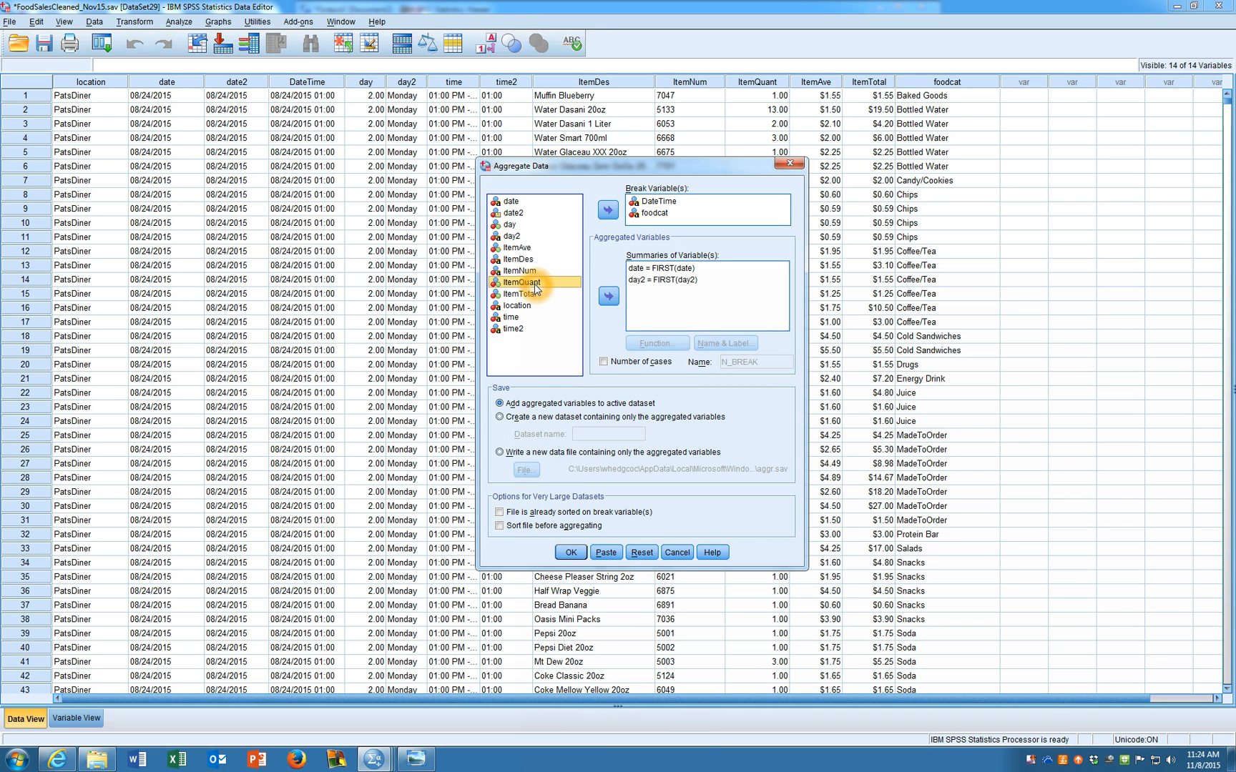
pyautogui.click(606, 295)
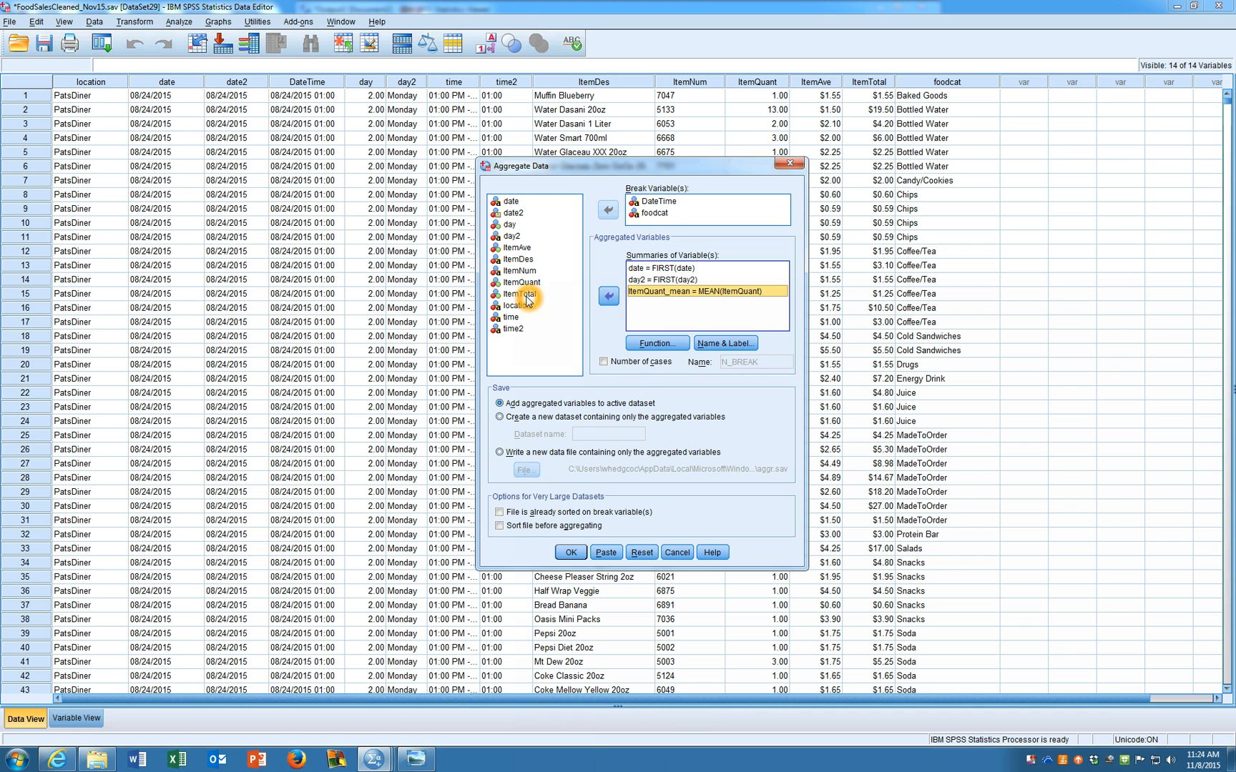
pyautogui.click(608, 296)
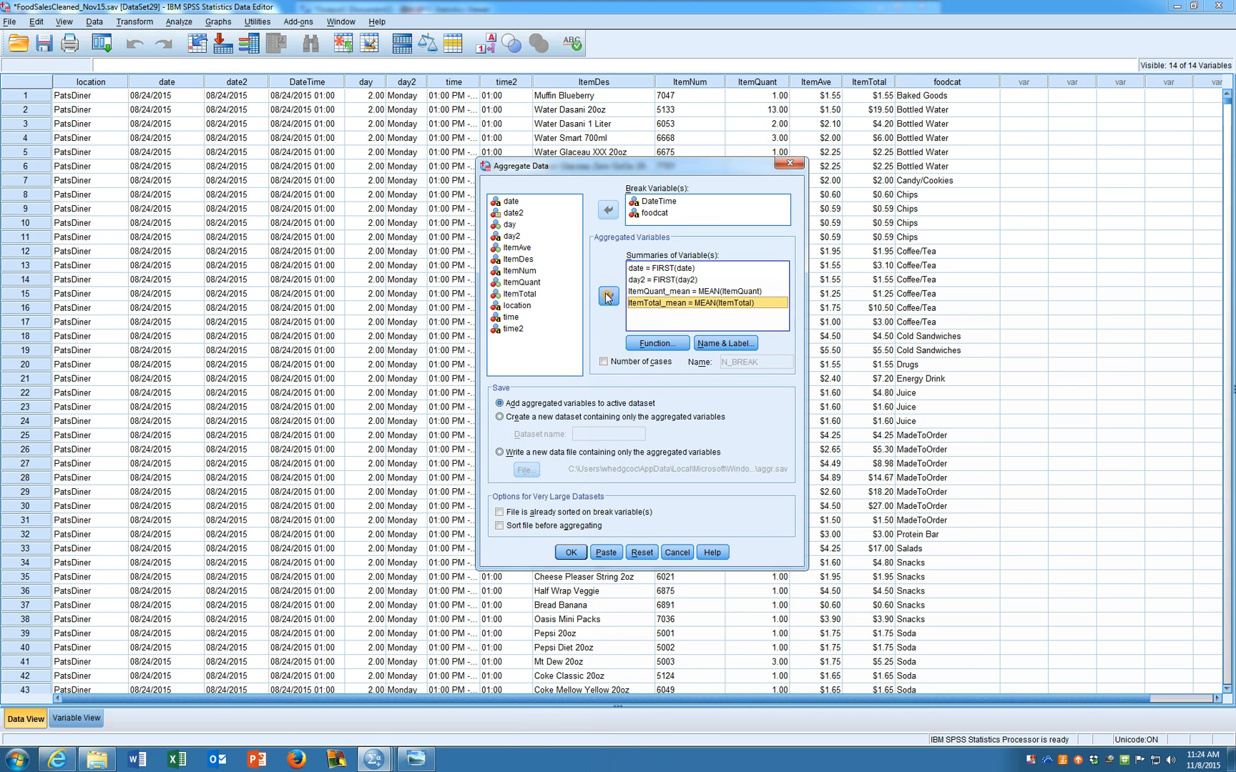
pyautogui.click(694, 291)
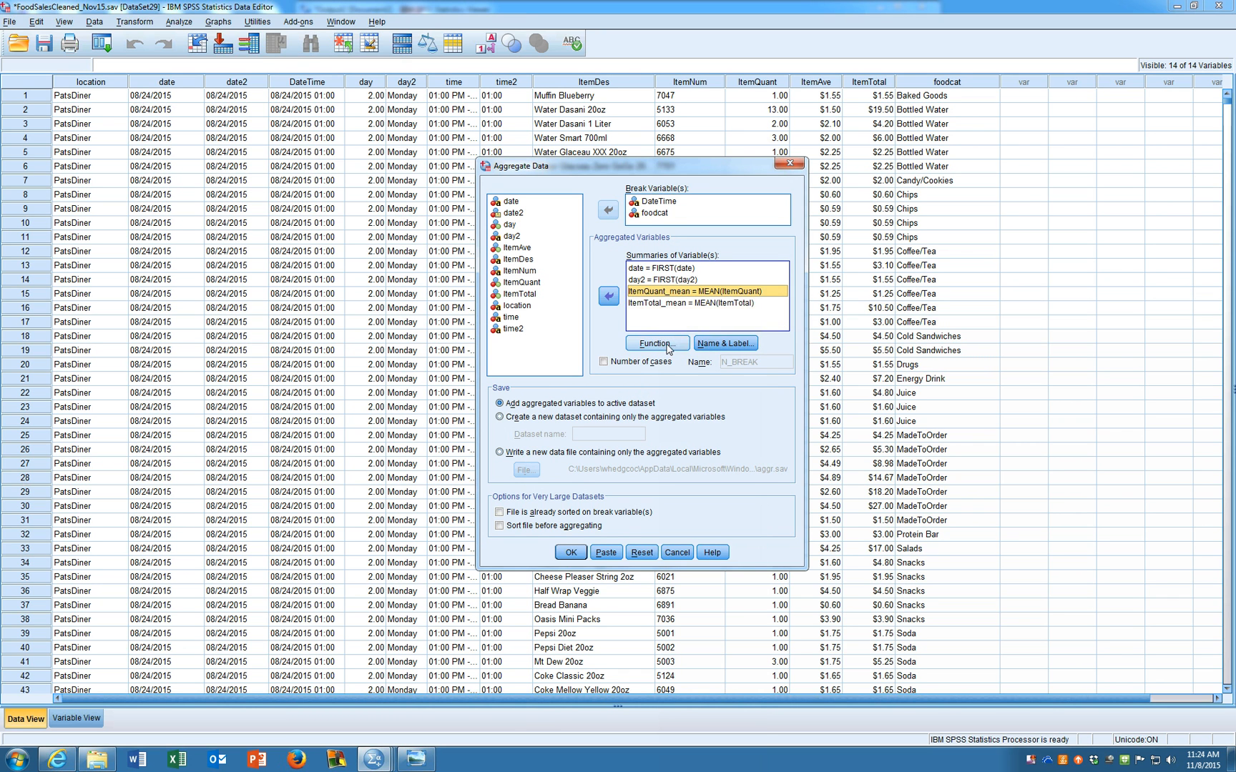
pyautogui.click(656, 343)
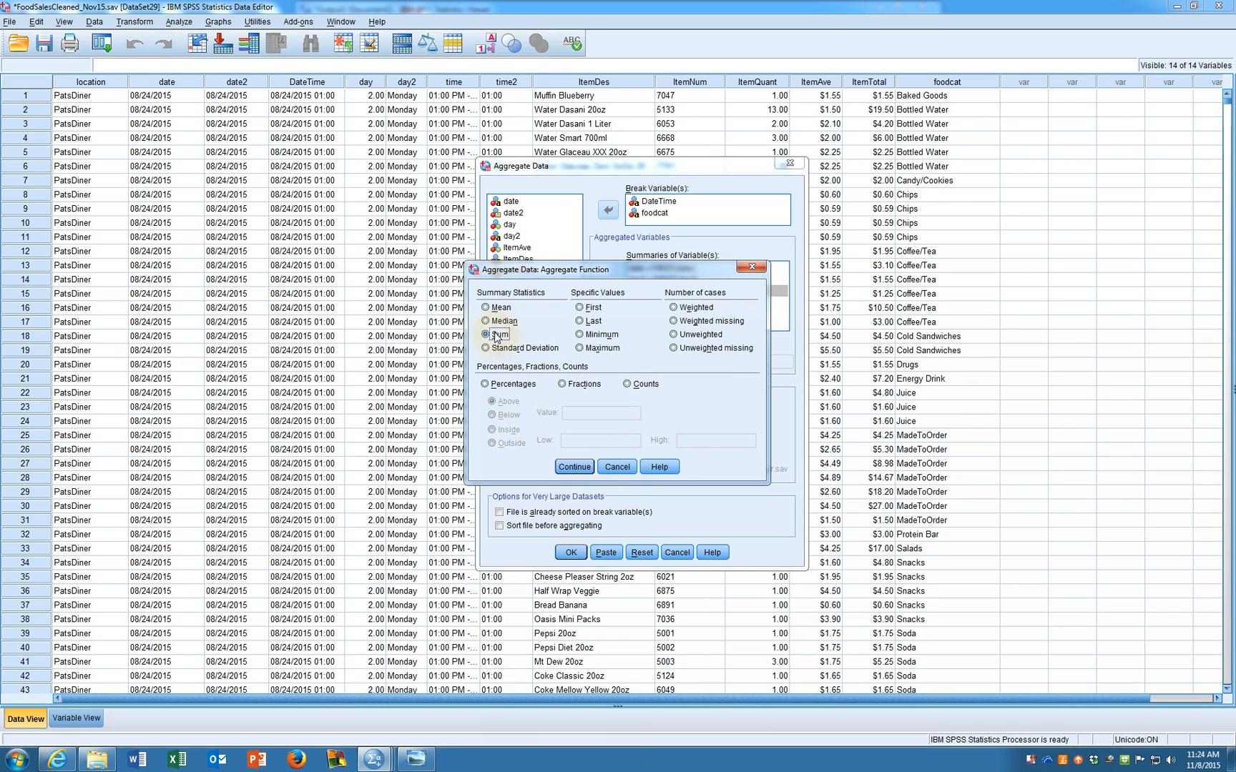
pyautogui.click(575, 466)
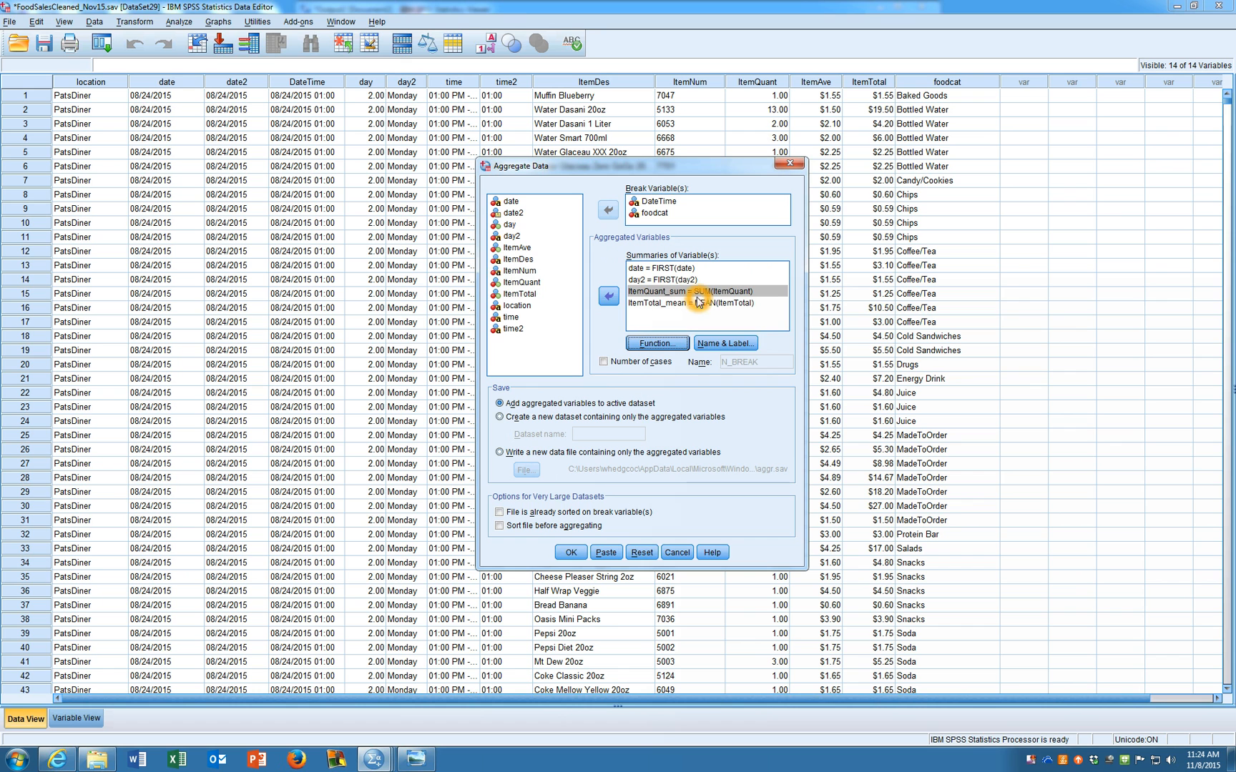
pyautogui.click(681, 292)
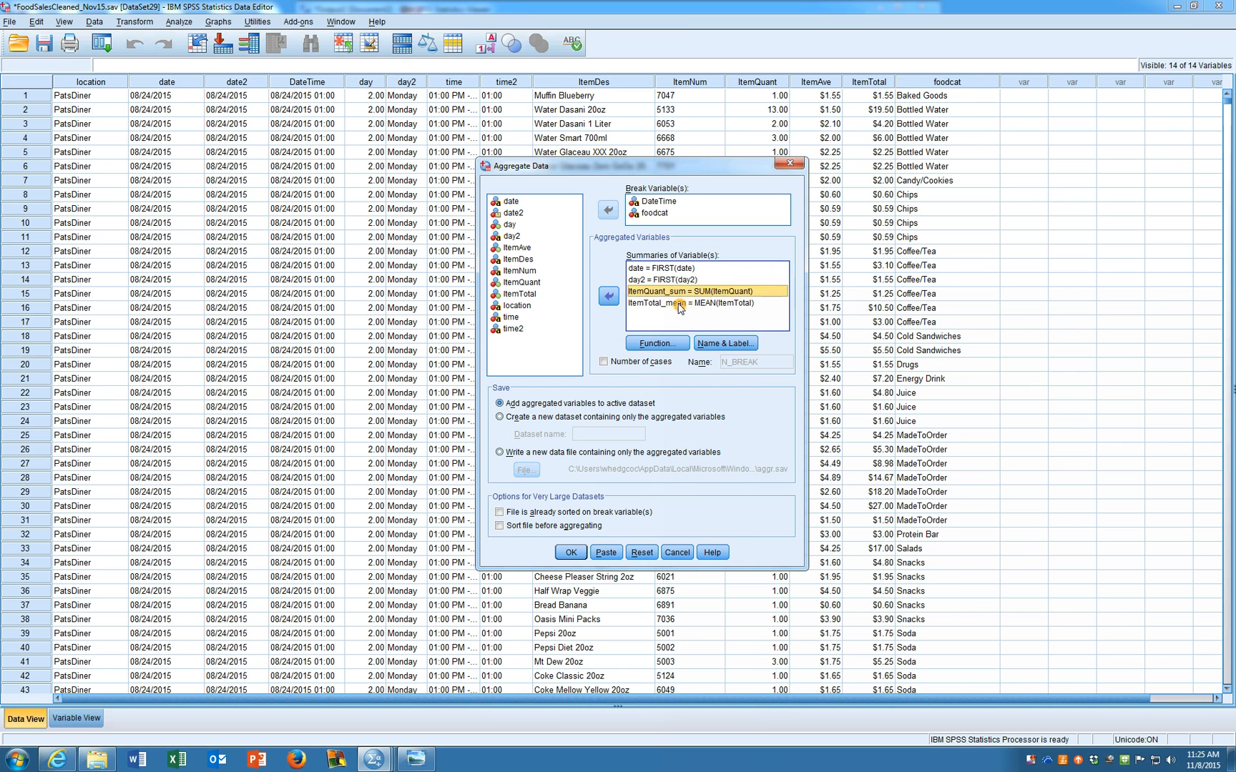
pyautogui.click(657, 343)
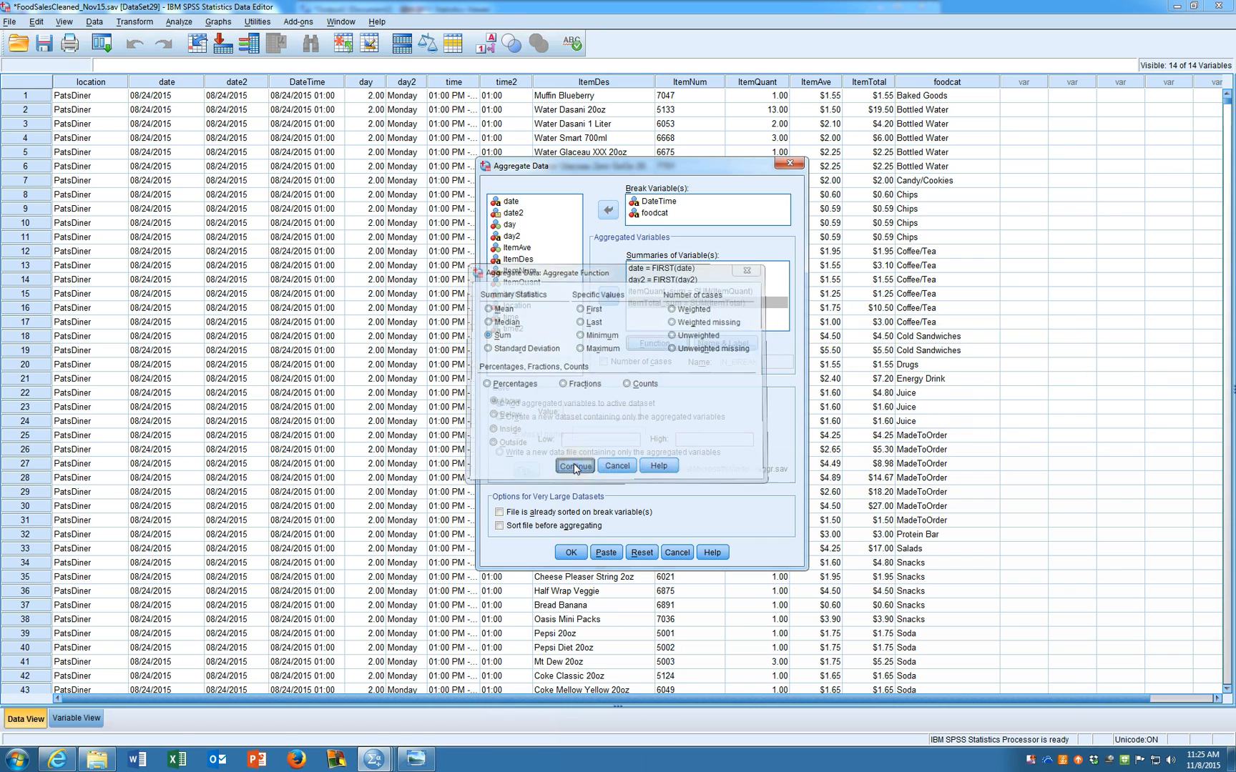
pyautogui.click(575, 466)
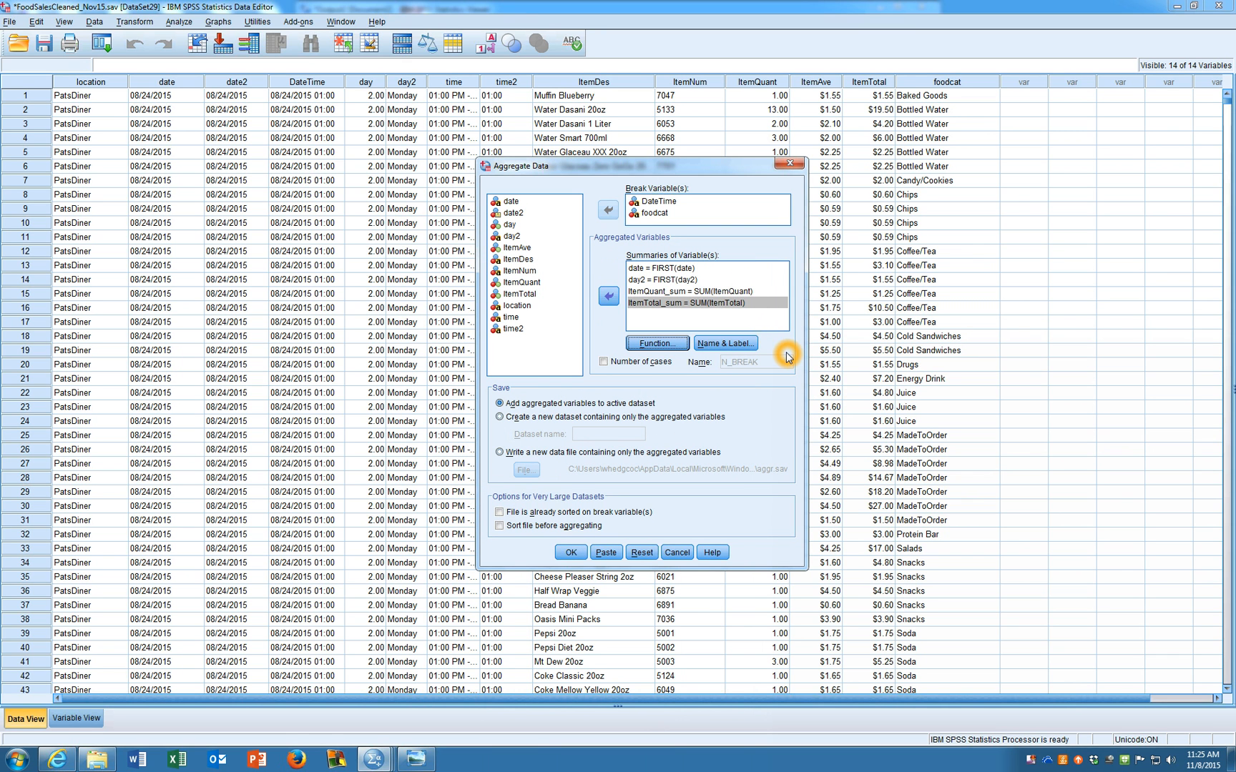
pyautogui.moveTo(600, 367)
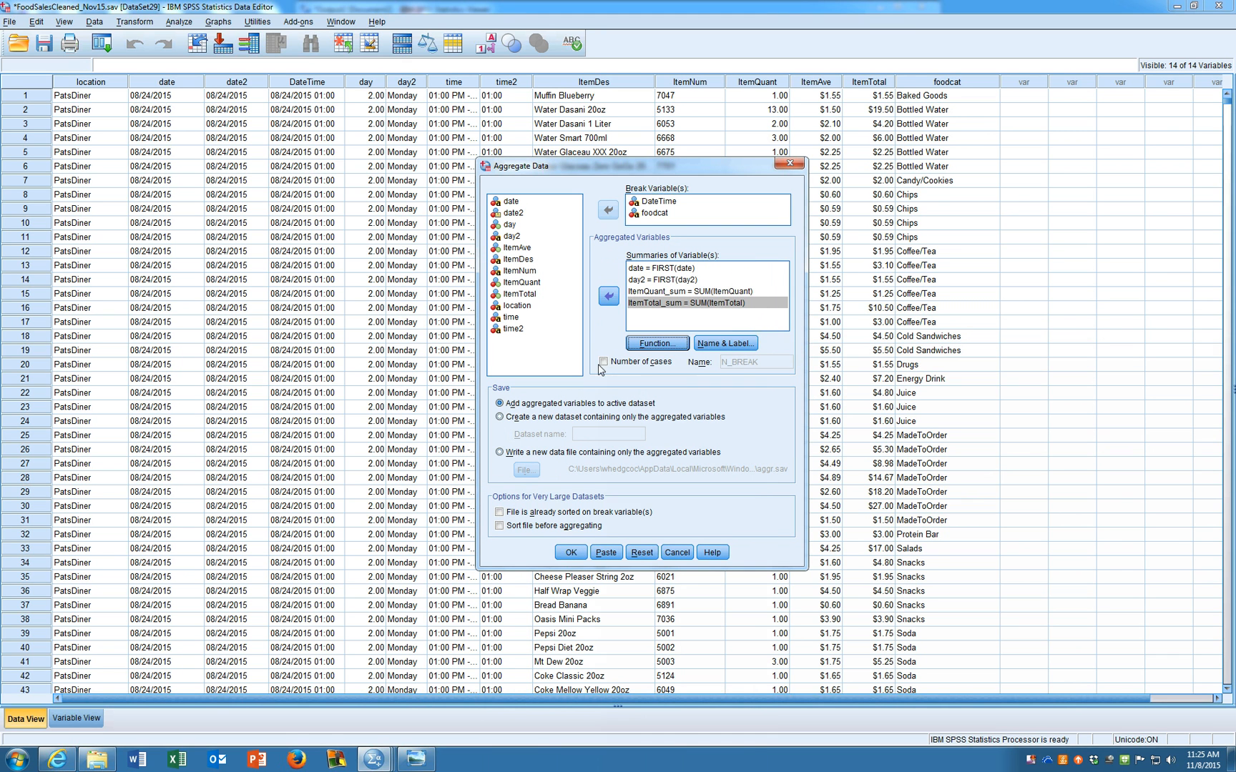
# Add N_BREAK case counts, target new dataset DataSet5555 marked as already sorted, and run the aggregation
pyautogui.click(604, 360)
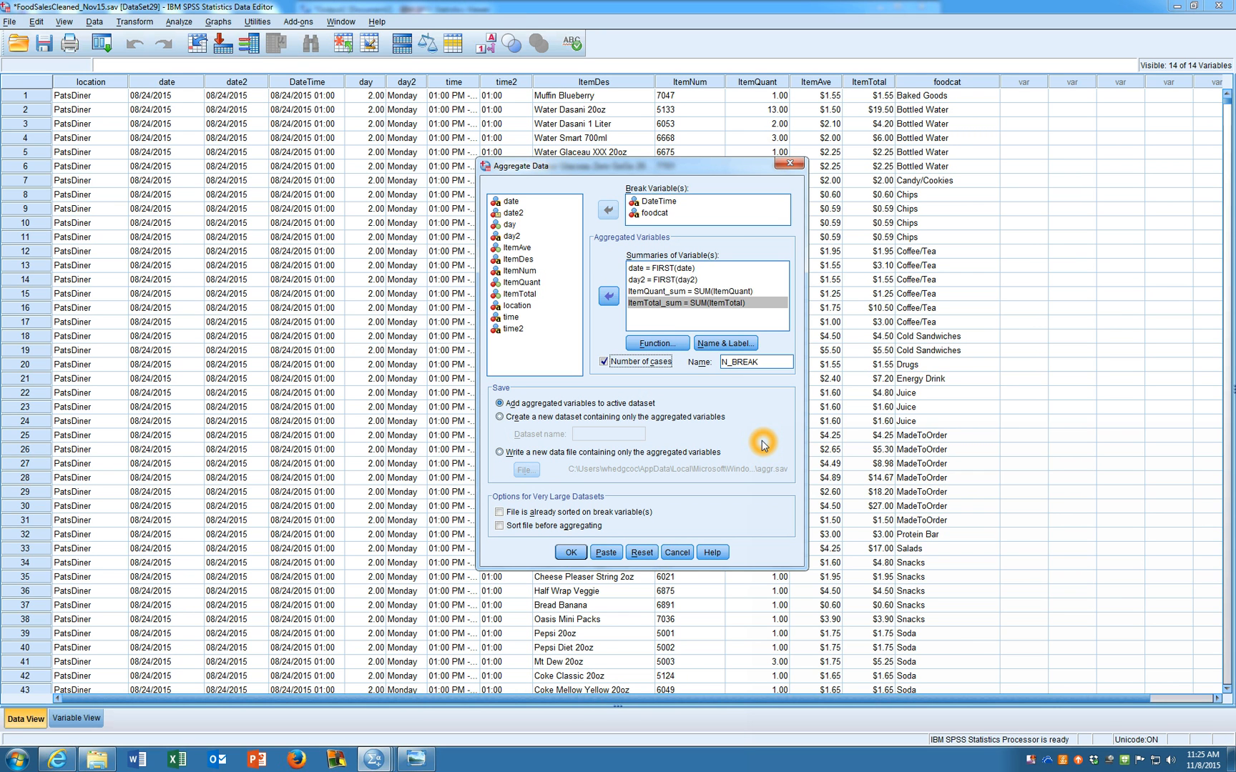
pyautogui.moveTo(760, 438)
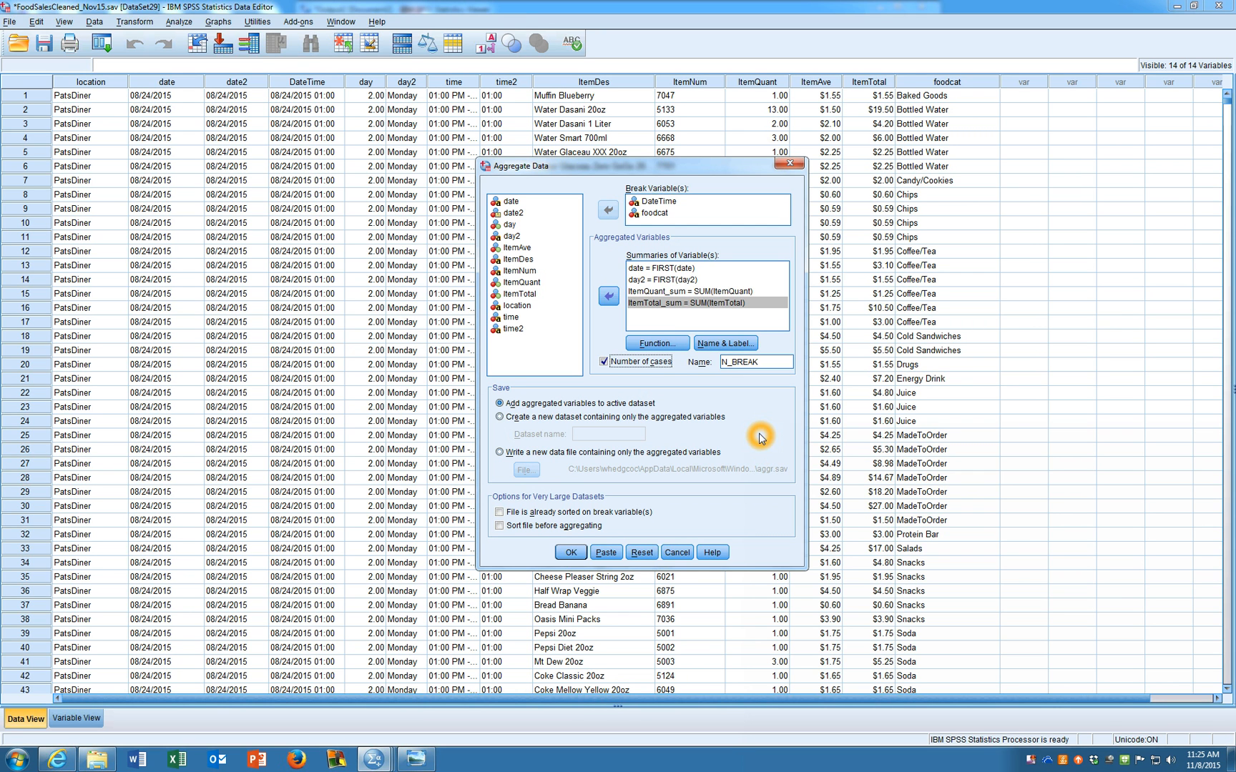
pyautogui.moveTo(528, 406)
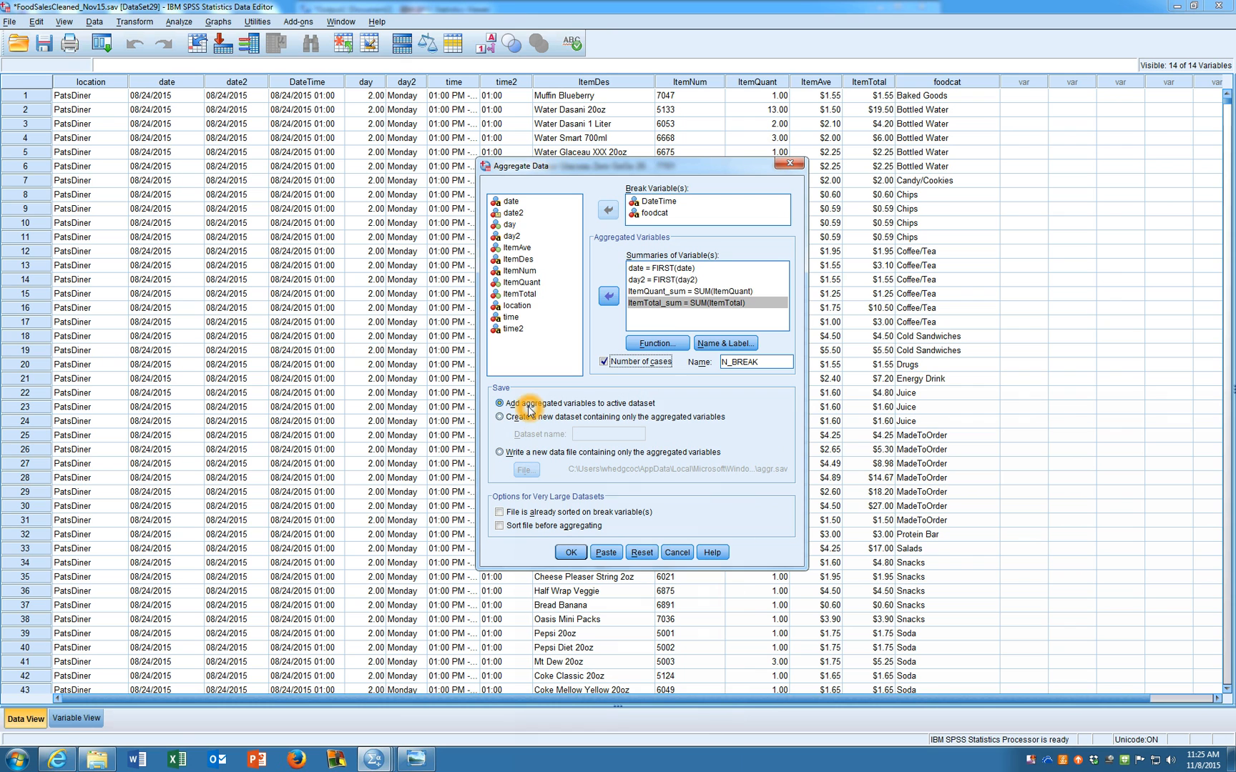
pyautogui.moveTo(646, 406)
pyautogui.write('D')
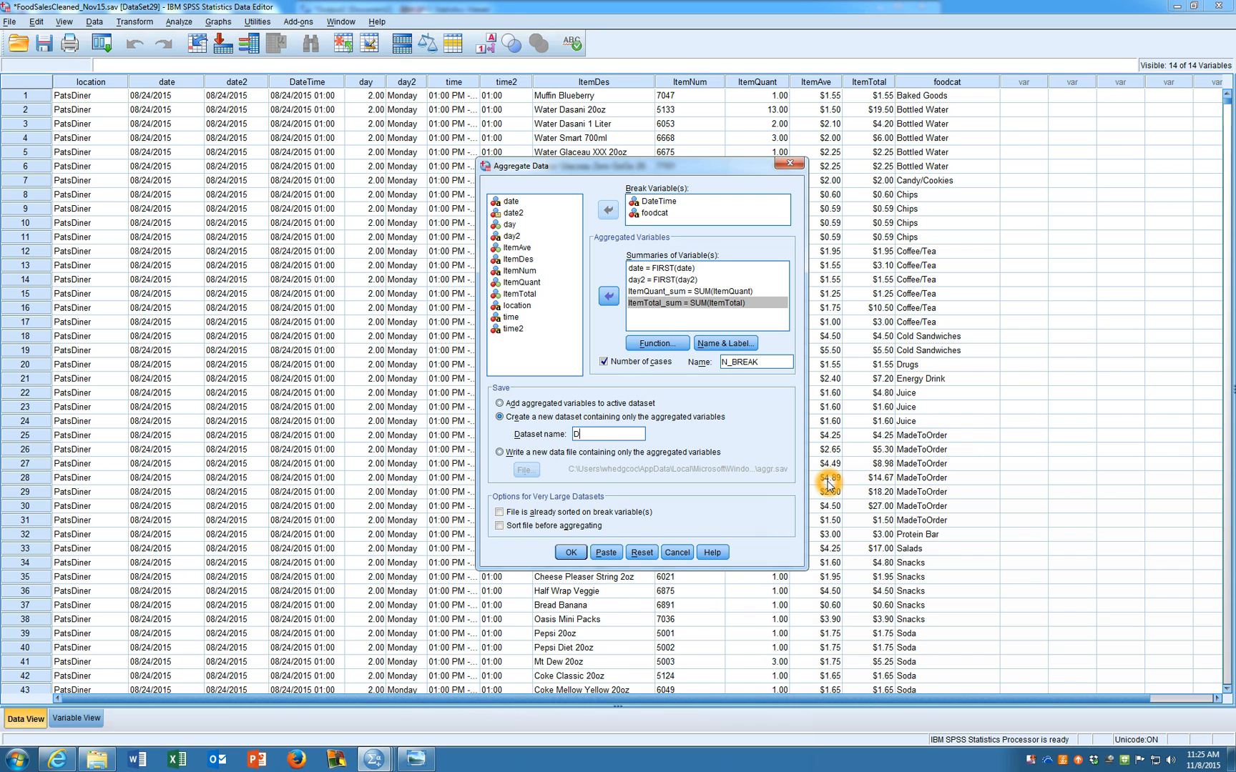
pyautogui.write('ataSe')
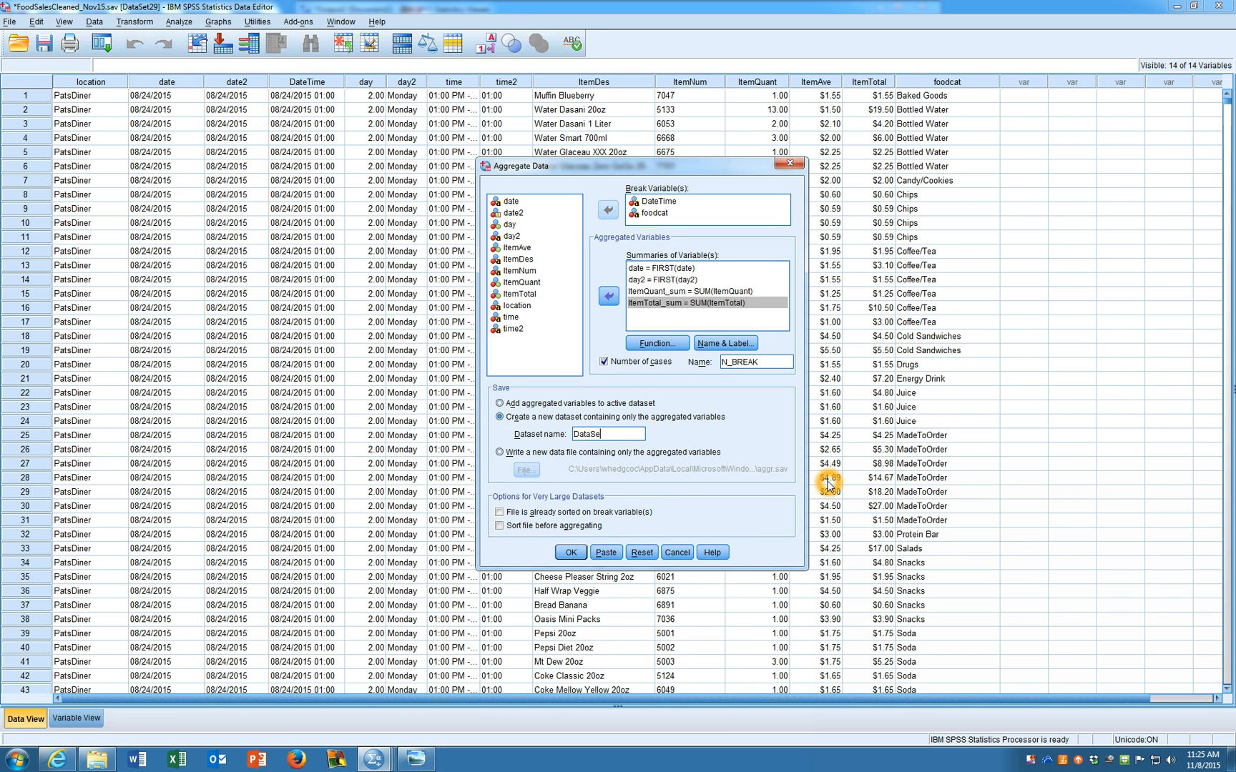
pyautogui.write('t5555')
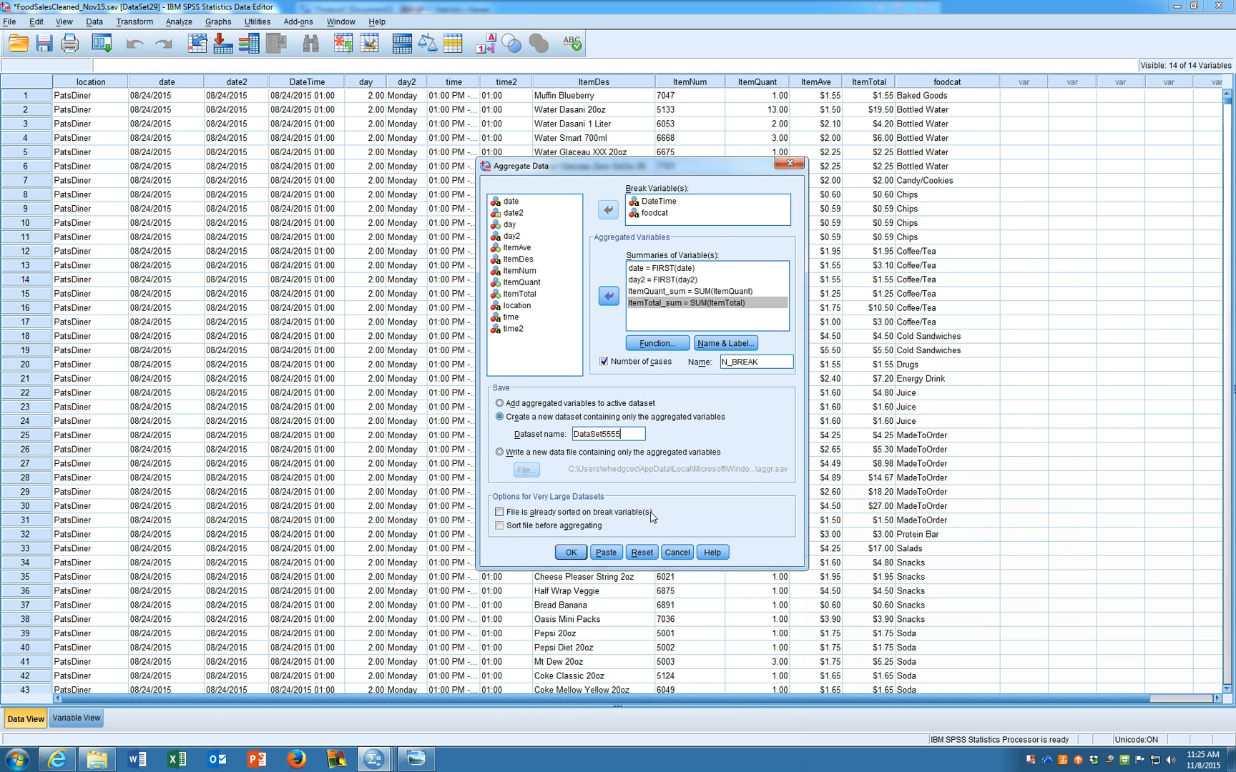
pyautogui.click(498, 512)
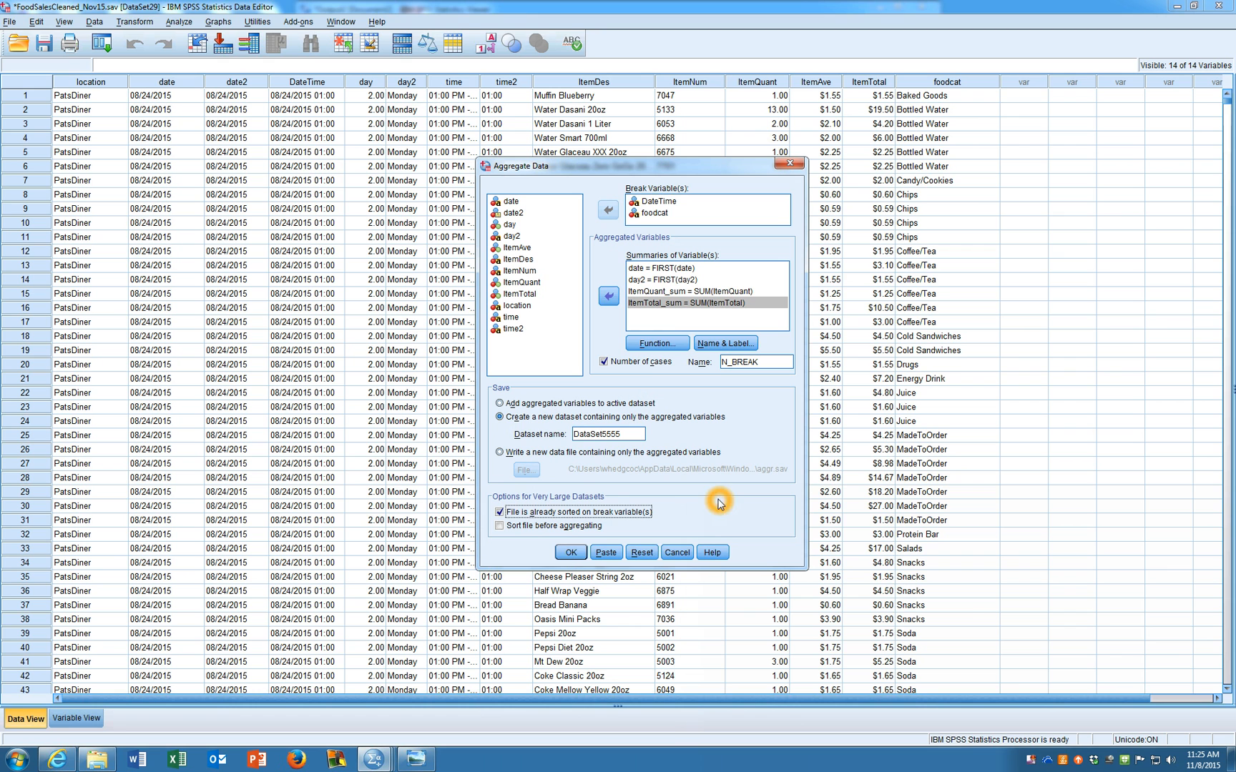
pyautogui.click(571, 552)
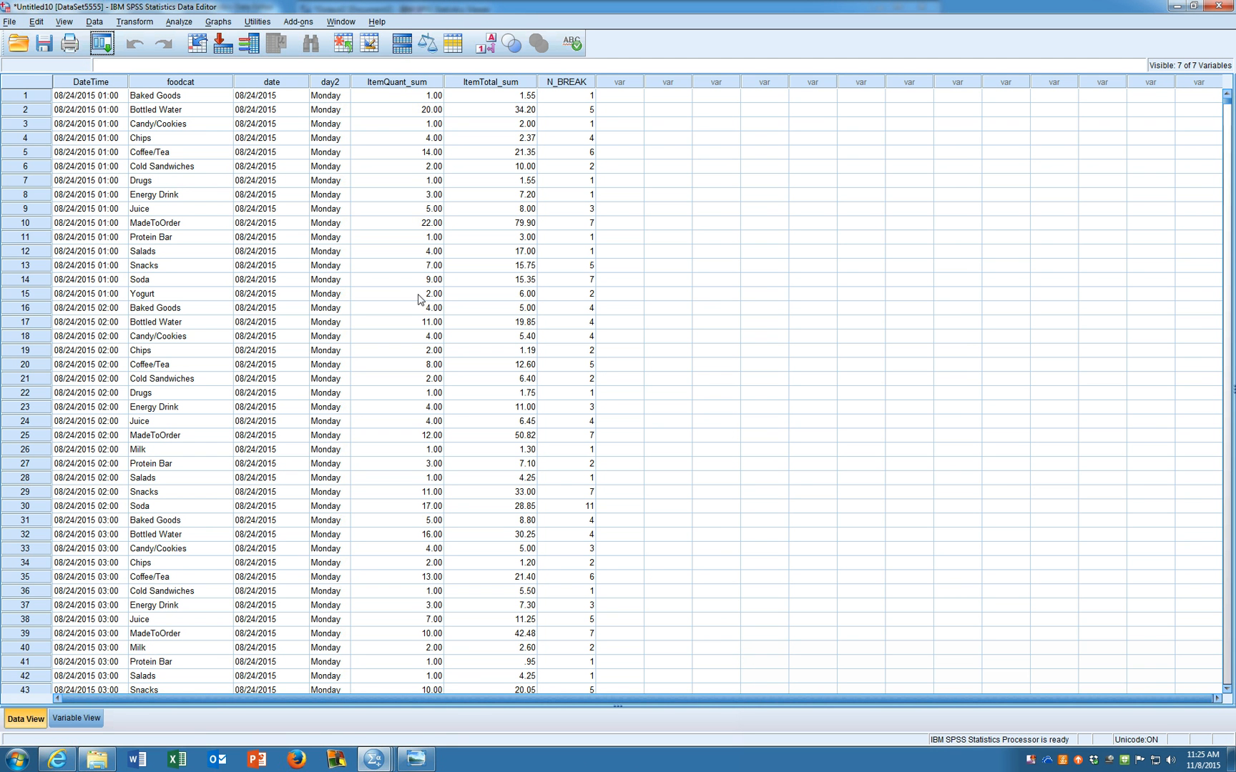
# View DataSet5555 with ItemQuant_sum, ItemTotal_sum and N_BREAK per DateTime and foodcat
pyautogui.click(60, 168)
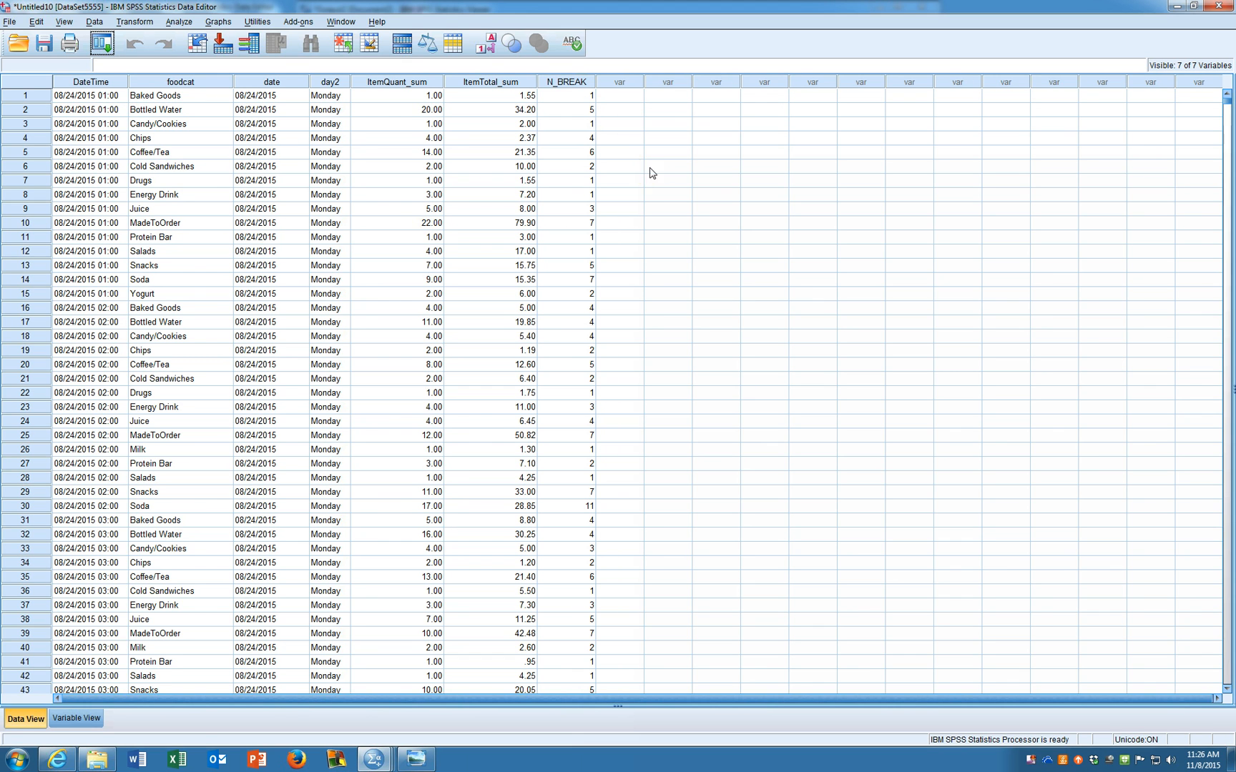
pyautogui.moveTo(338, 513)
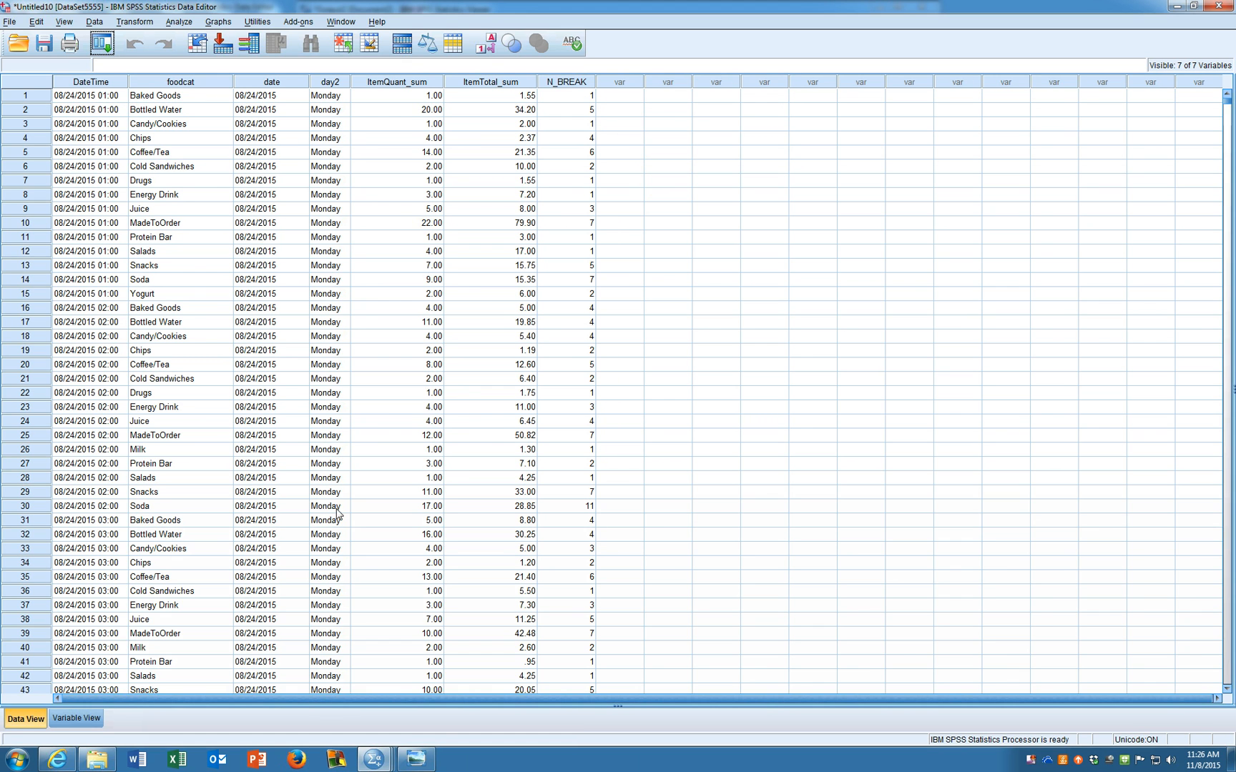